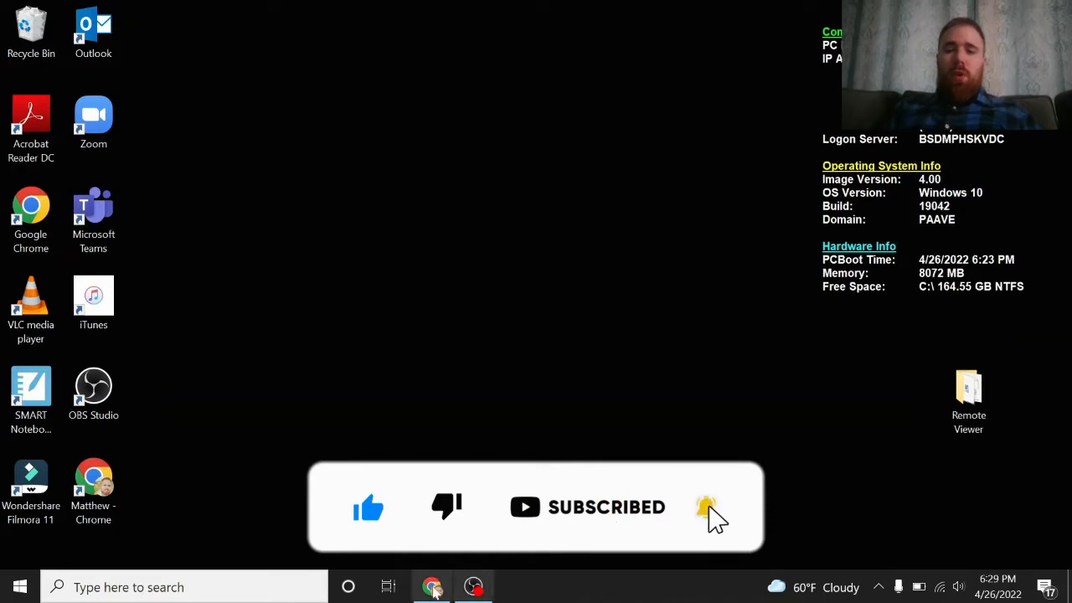
# Launch Chrome to reach the Fios router login page at 192.168.1.1.
pyautogui.click(432, 587)
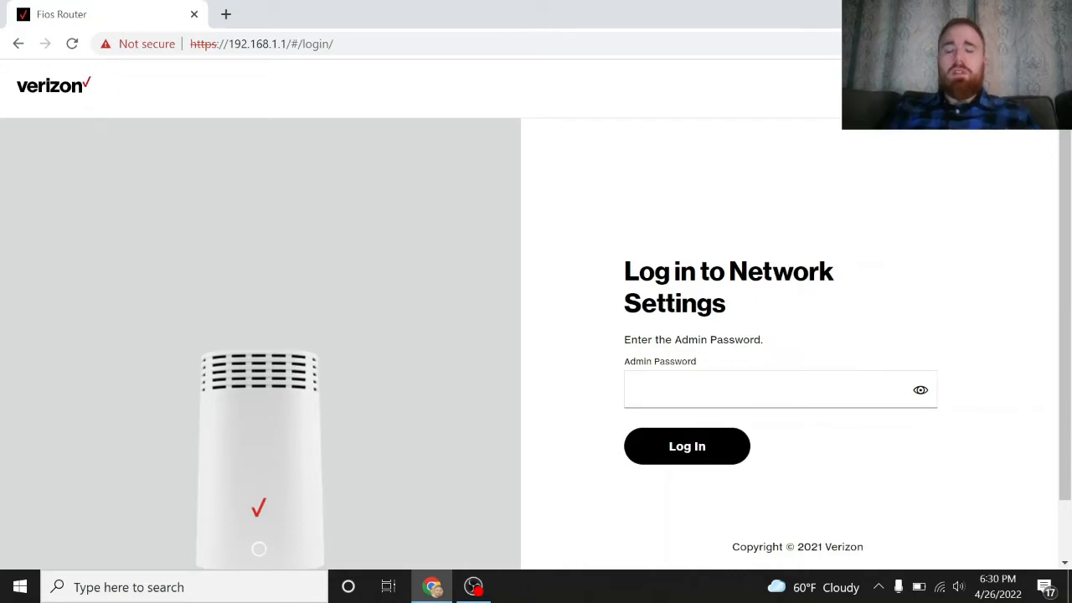
# Enter the admin password and log in to the router's network settings.
pyautogui.click(781, 388)
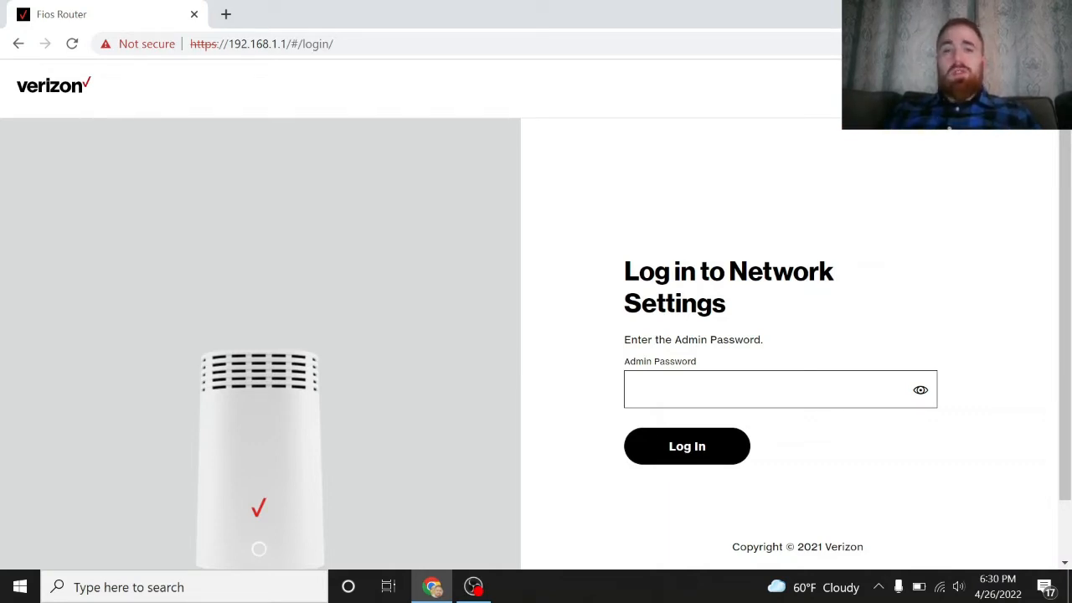
pyautogui.click(779, 389)
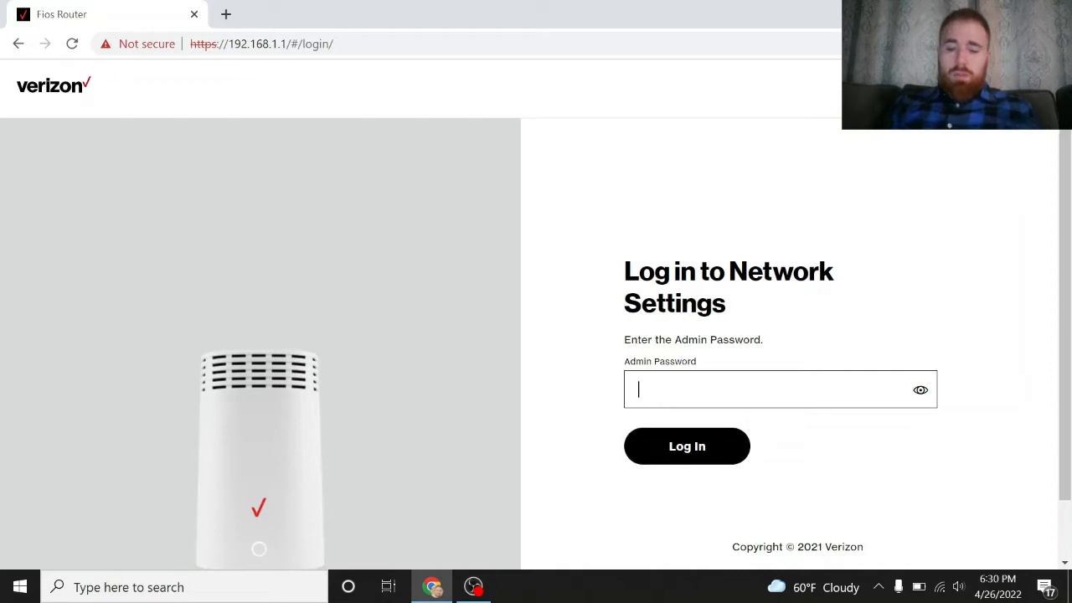
pyautogui.write('•')
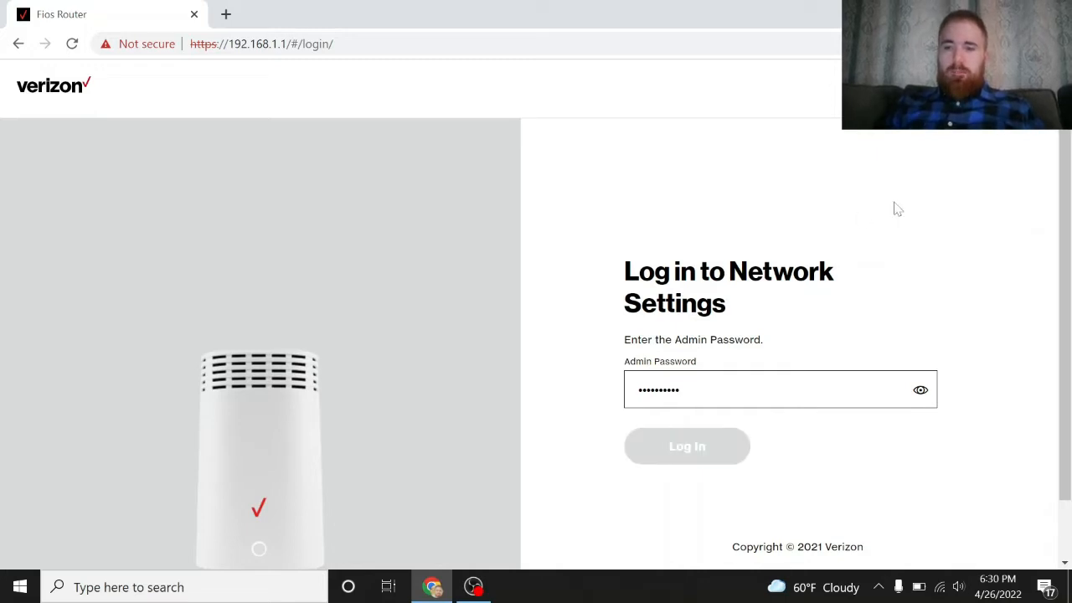
pyautogui.click(687, 446)
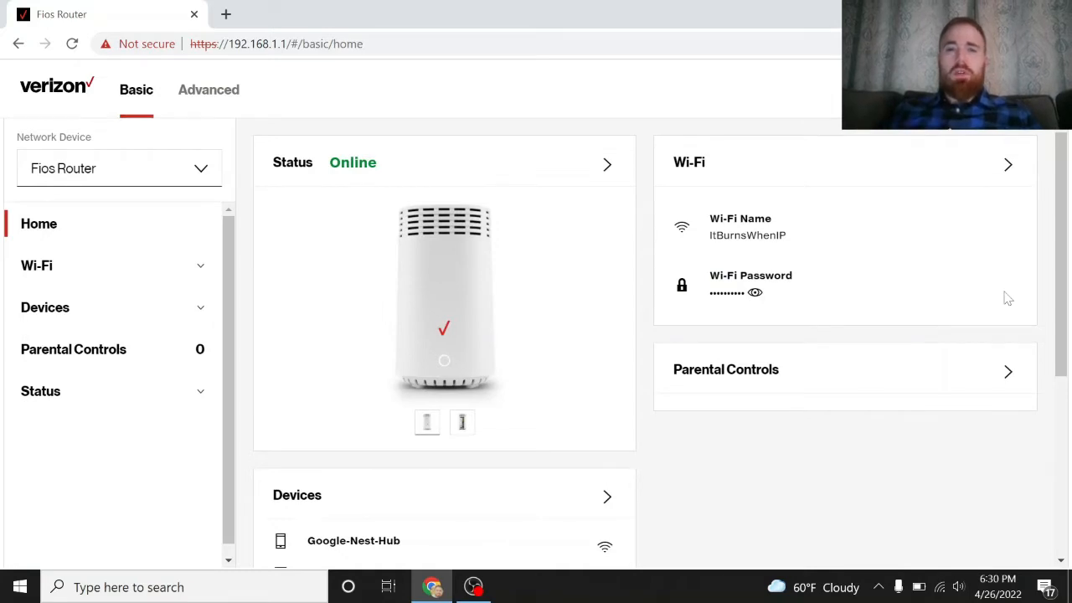
pyautogui.moveTo(98, 462)
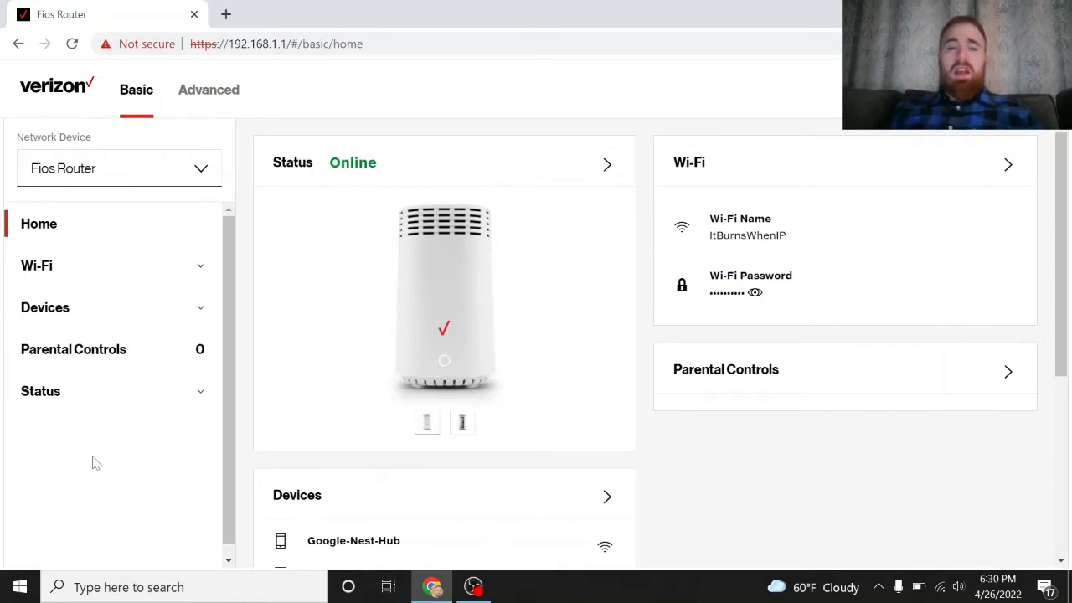
pyautogui.moveTo(161, 479)
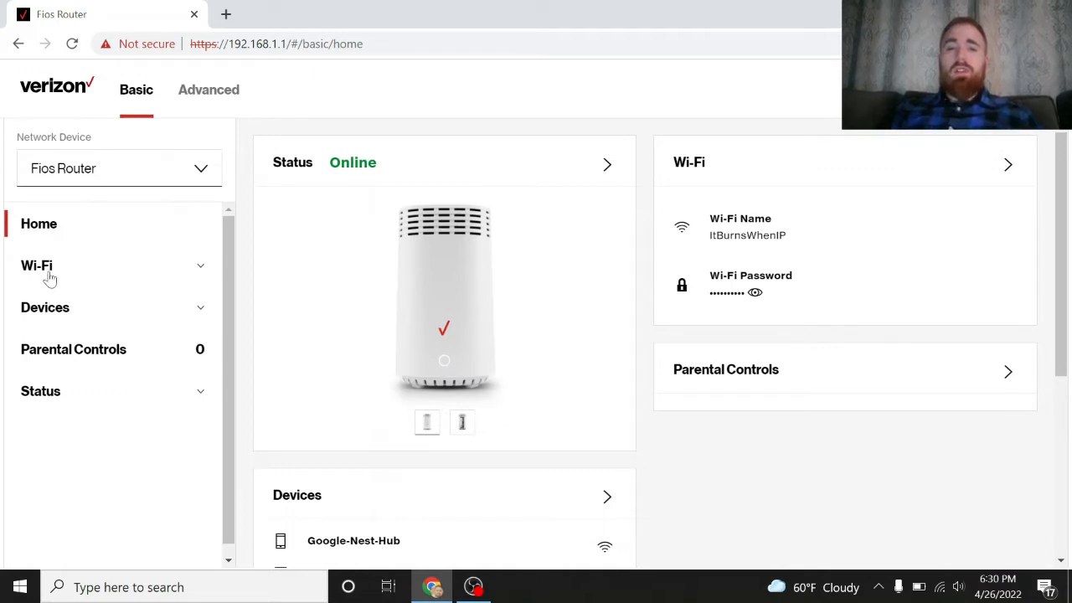
pyautogui.moveTo(107, 408)
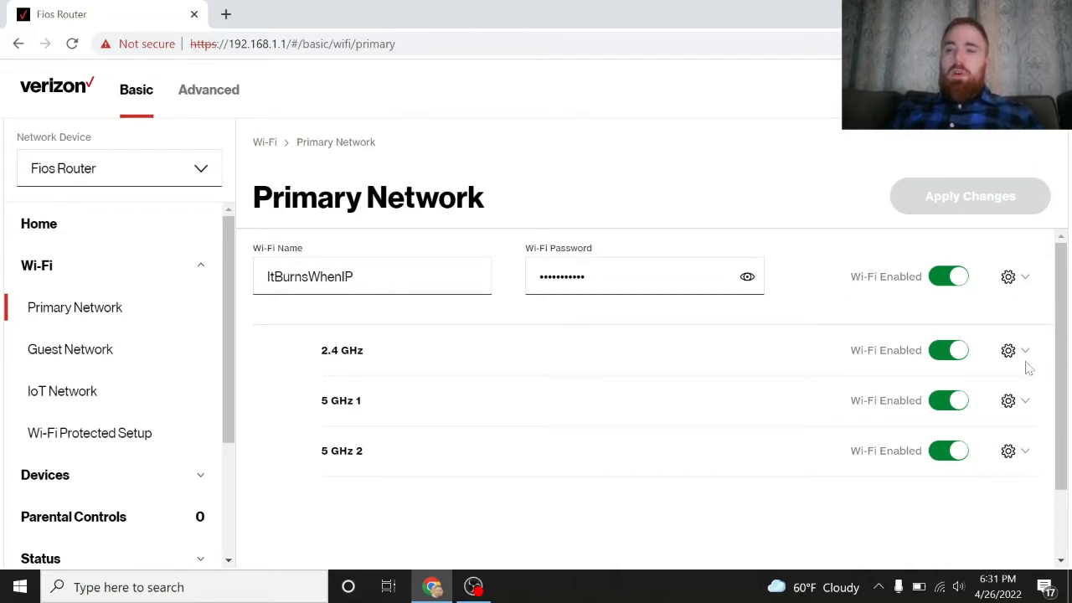
pyautogui.moveTo(1013, 372)
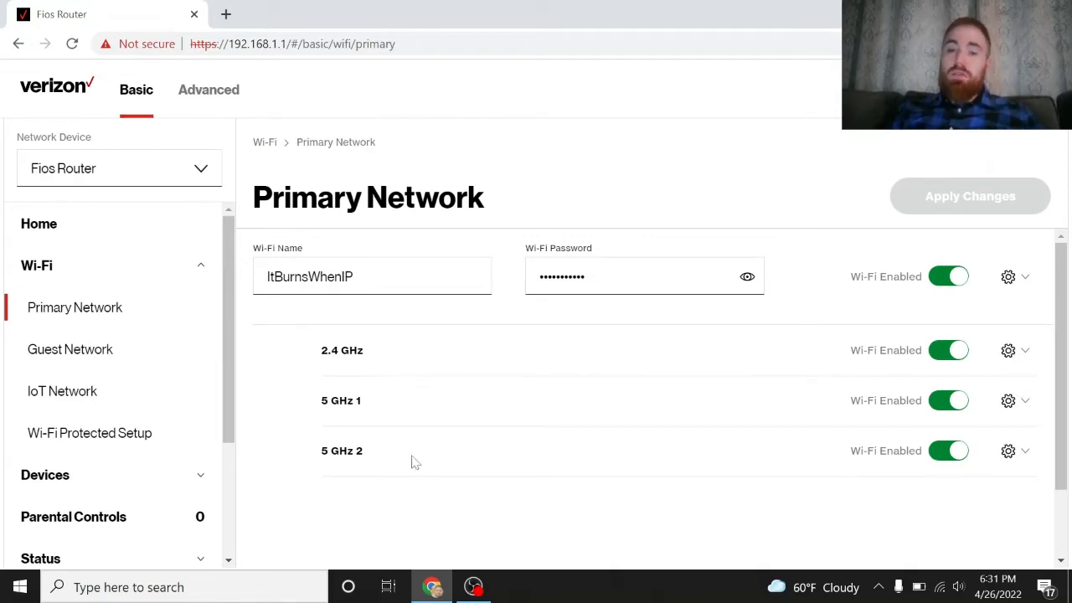
pyautogui.moveTo(432, 371)
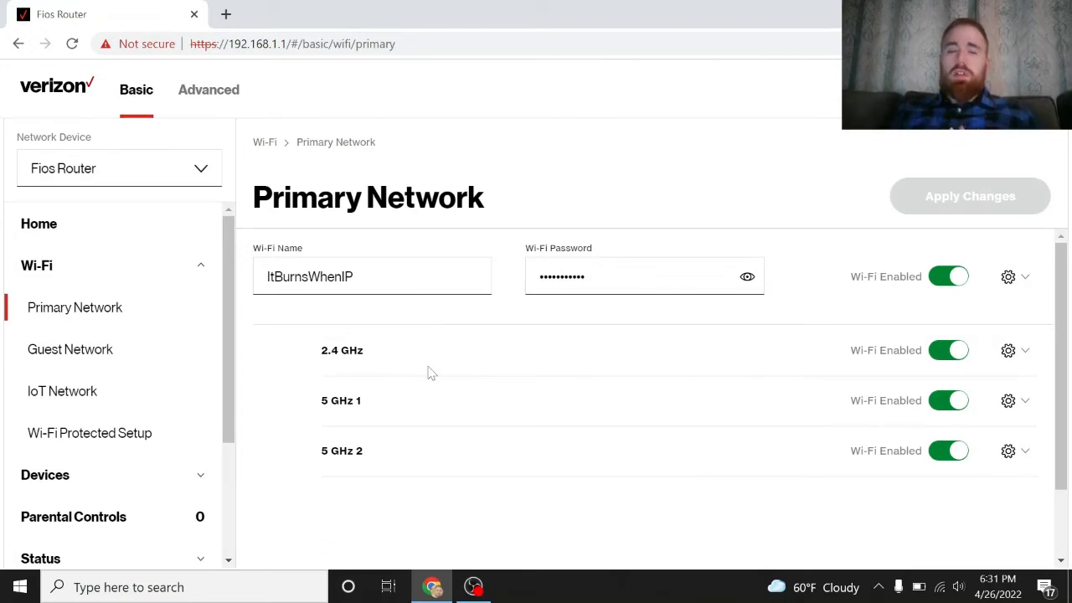
pyautogui.moveTo(1022, 355)
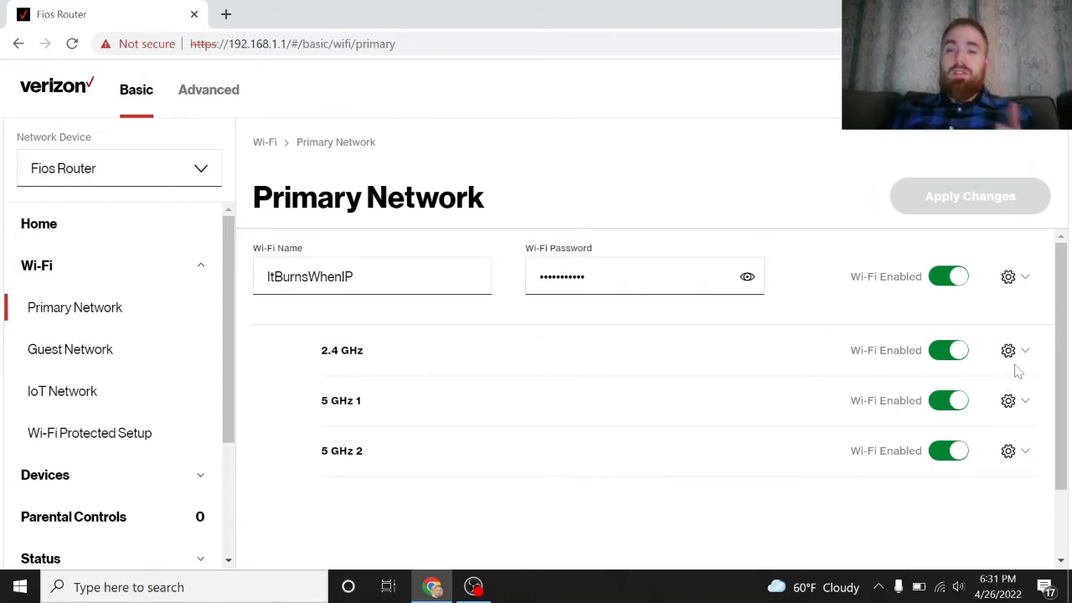
pyautogui.moveTo(506, 408)
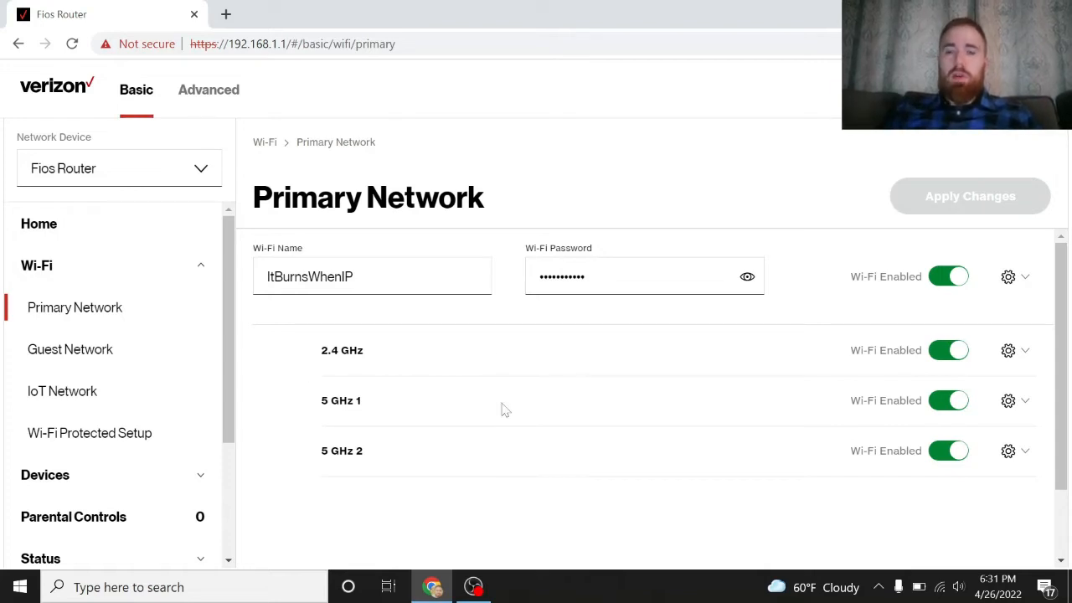
pyautogui.scroll(-3)
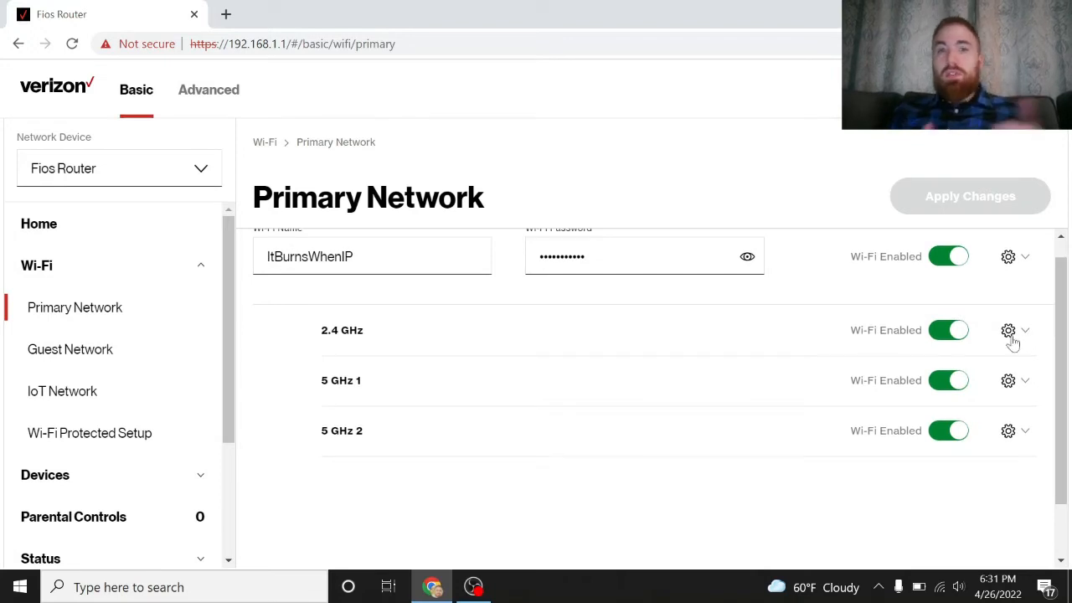
# Disable SSID broadcast for the 2.4 GHz band and confirm the warning.
pyautogui.click(1014, 330)
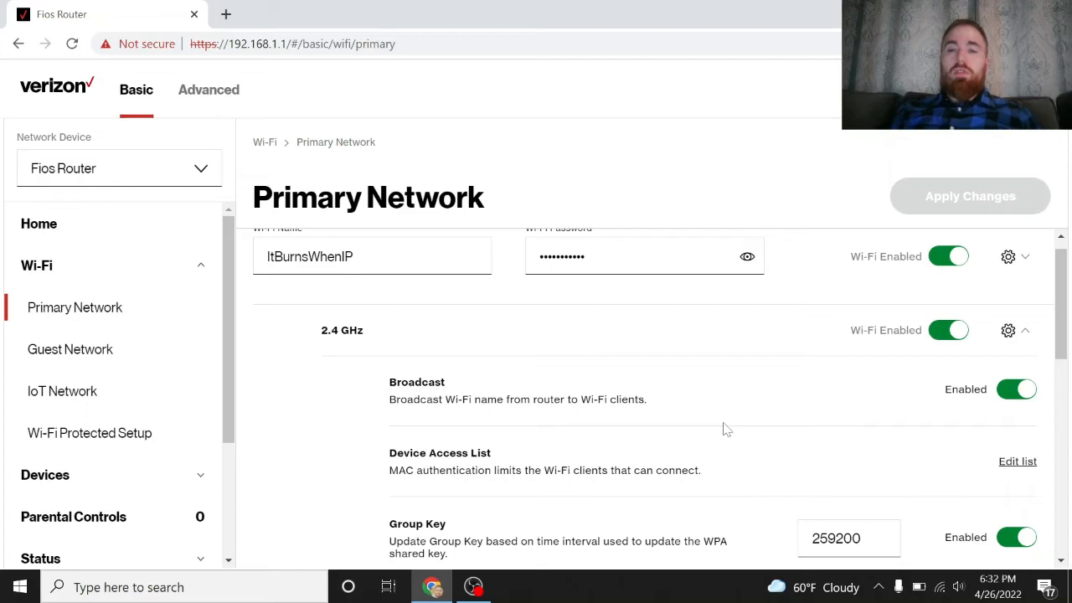
pyautogui.moveTo(459, 394)
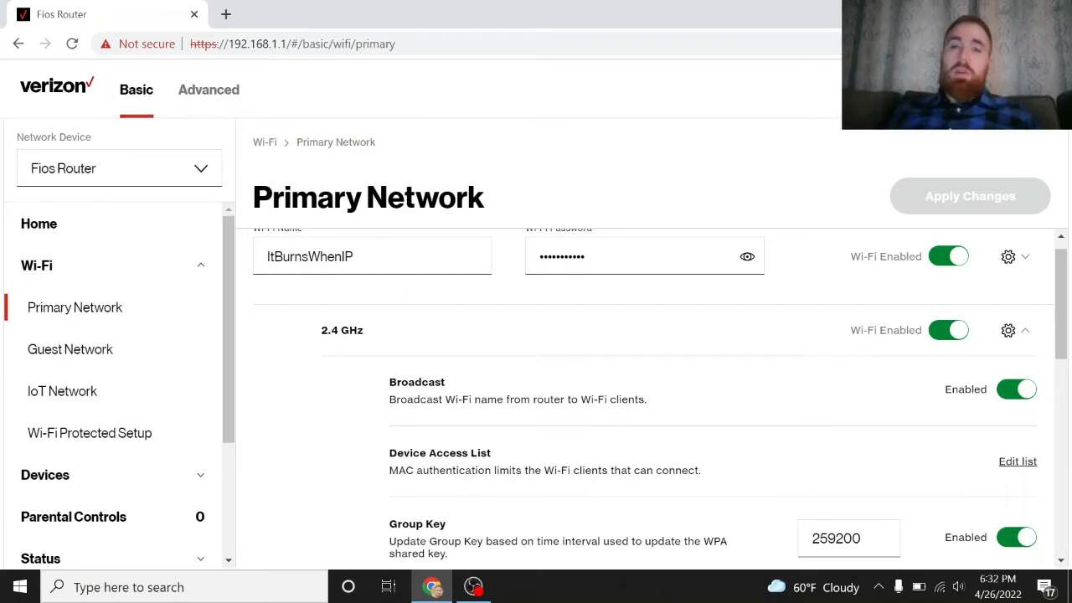
pyautogui.moveTo(427, 337)
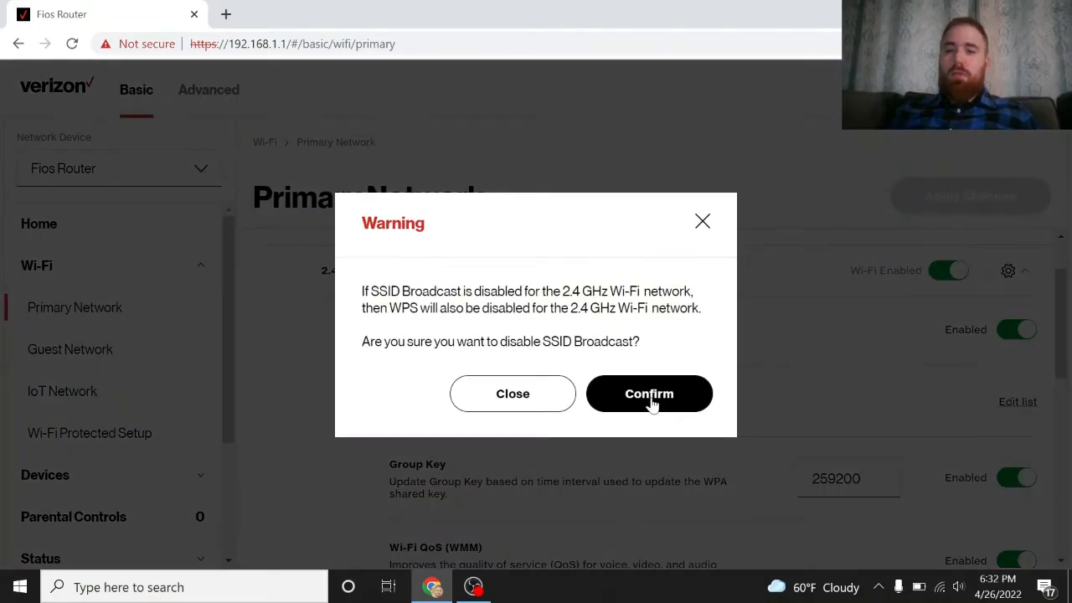
pyautogui.click(650, 394)
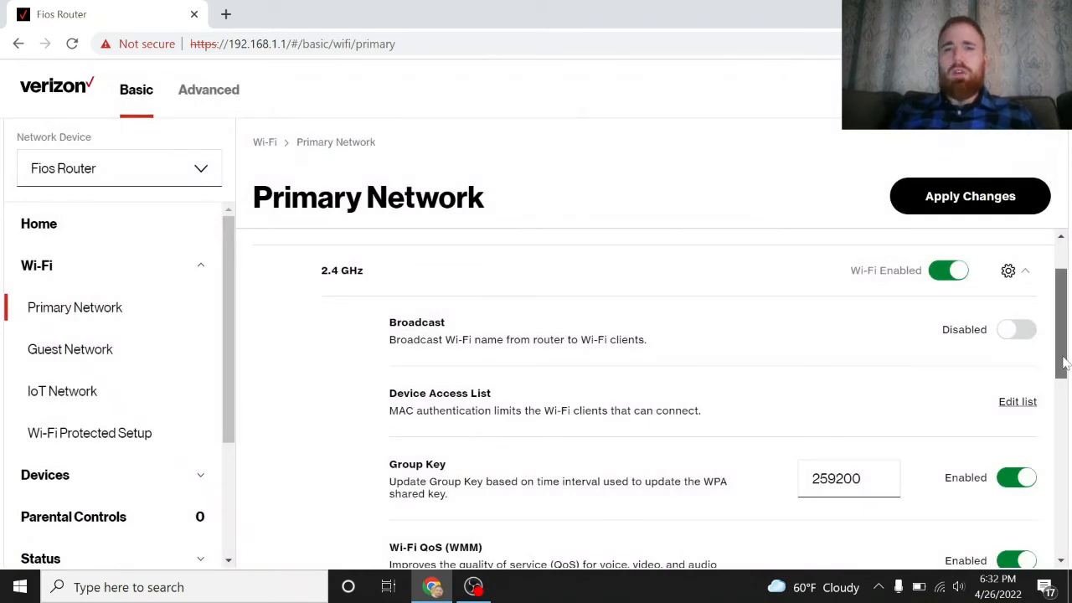
# Turn off SSID broadcast for the 5 GHz 1 band and confirm the warning.
pyautogui.scroll(-3)
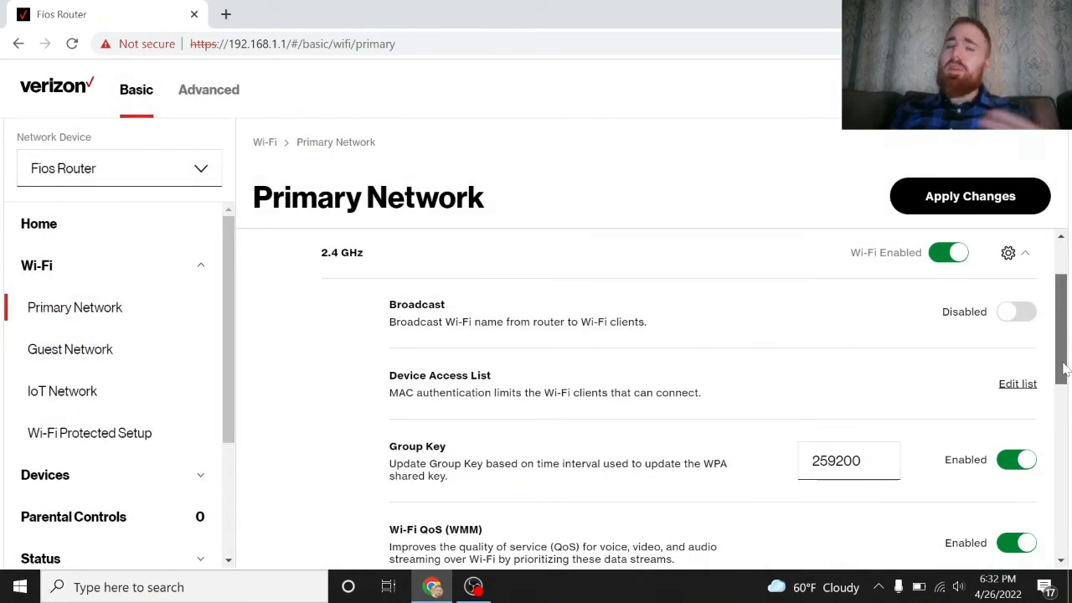
pyautogui.scroll(-3)
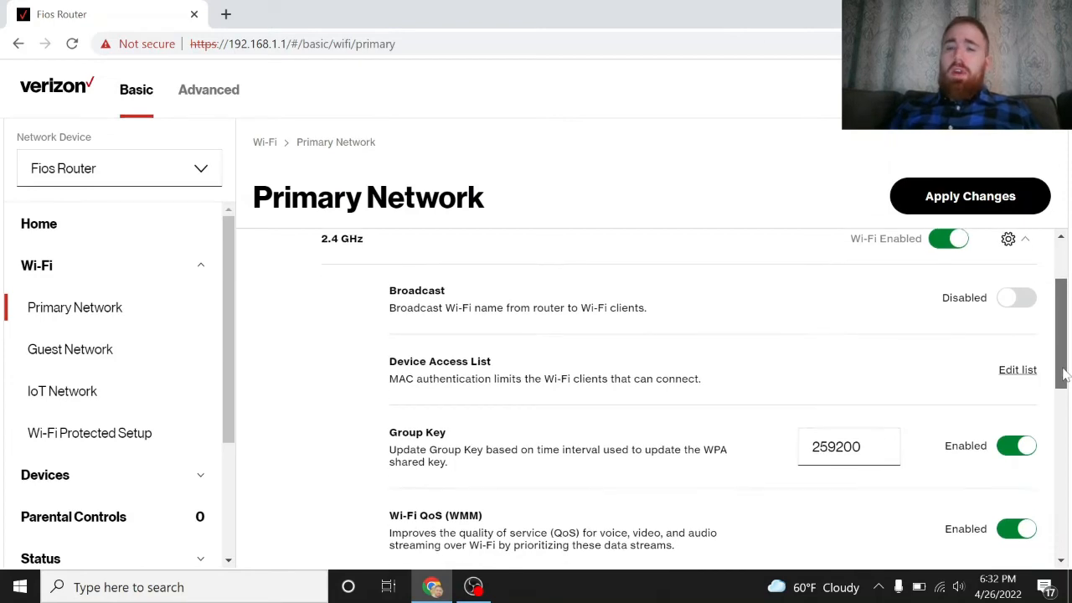
pyautogui.scroll(-3)
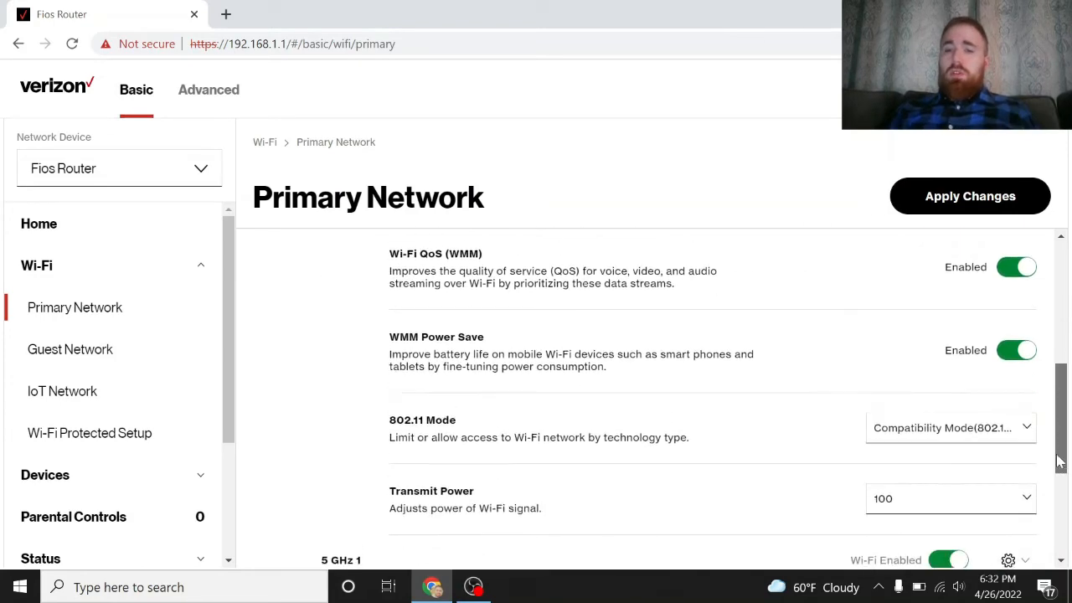
pyautogui.scroll(-3)
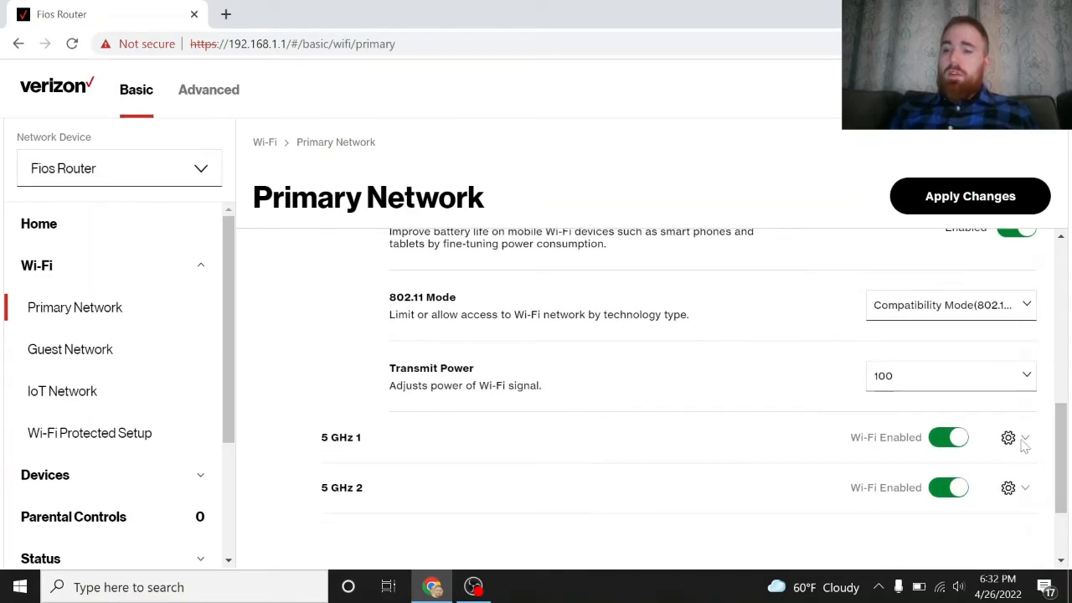
pyautogui.click(1015, 496)
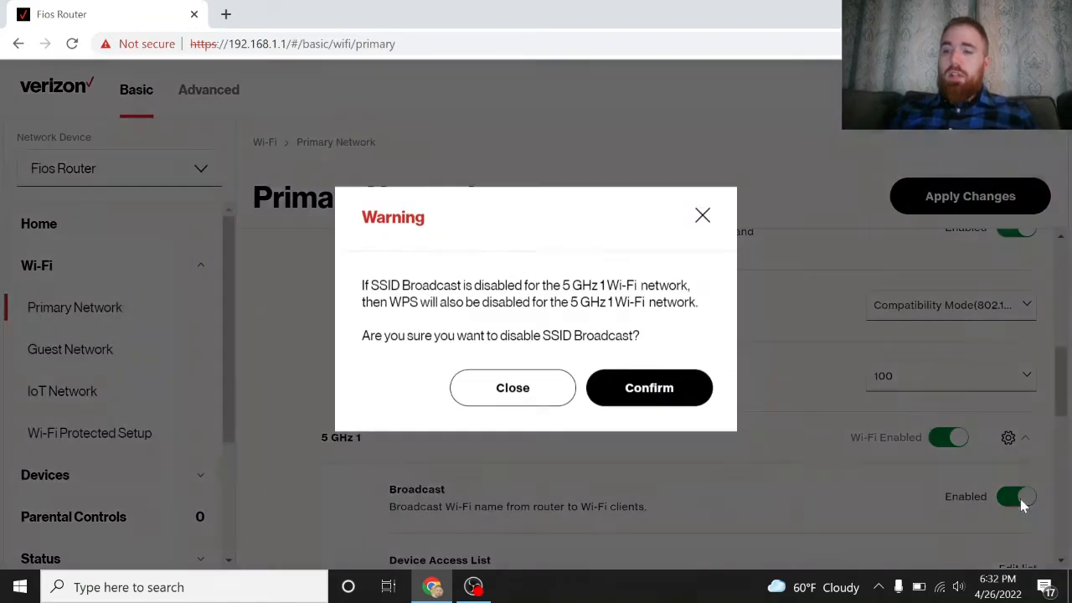
pyautogui.click(650, 387)
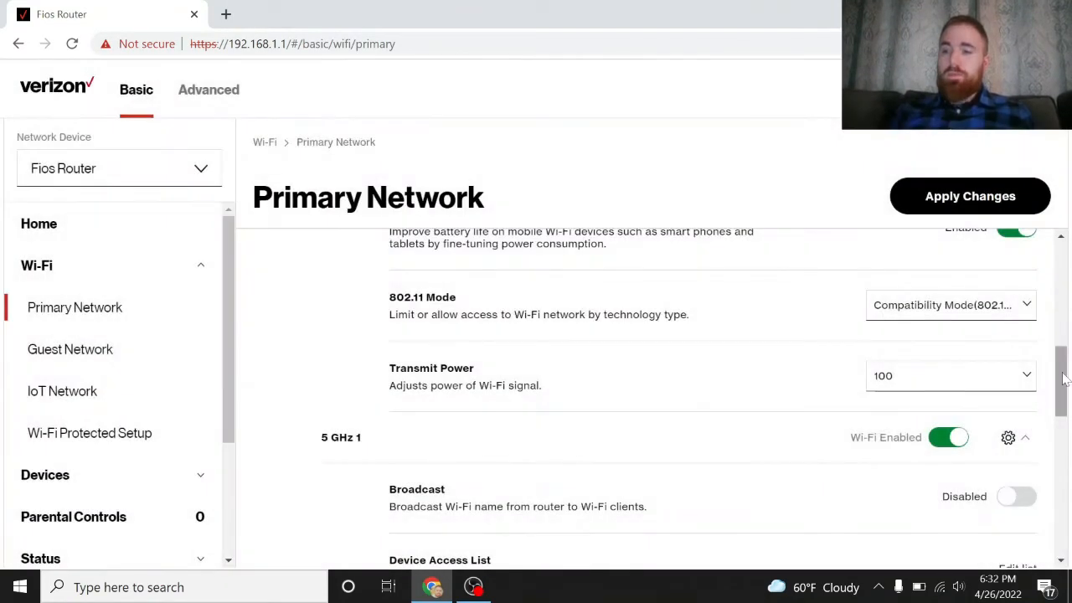
# Turn off SSID broadcast for the 5 GHz 2 band and confirm the warning.
pyautogui.scroll(-3)
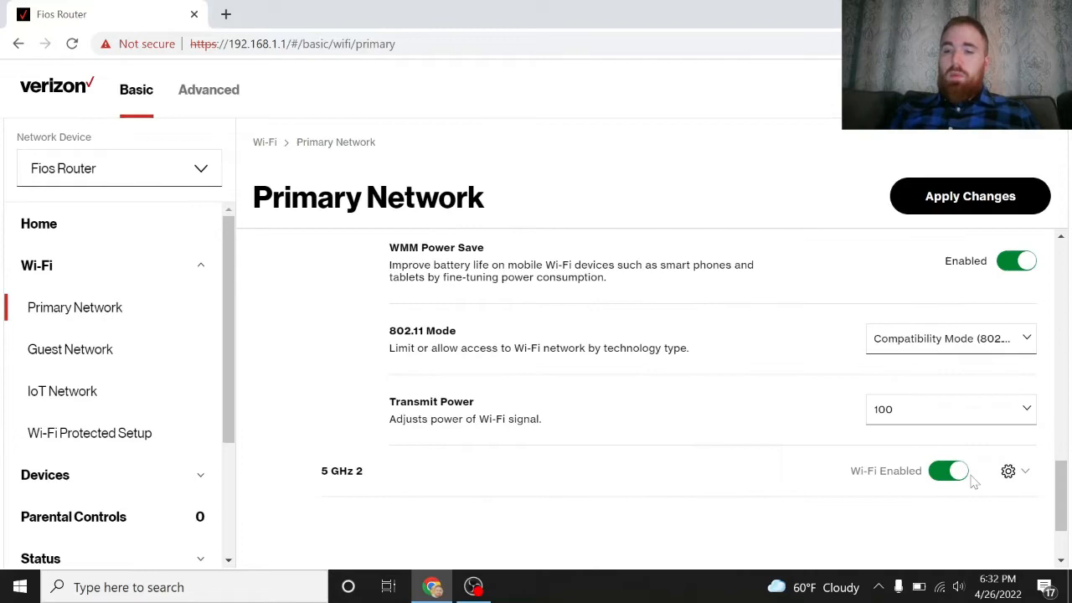
pyautogui.scroll(-3)
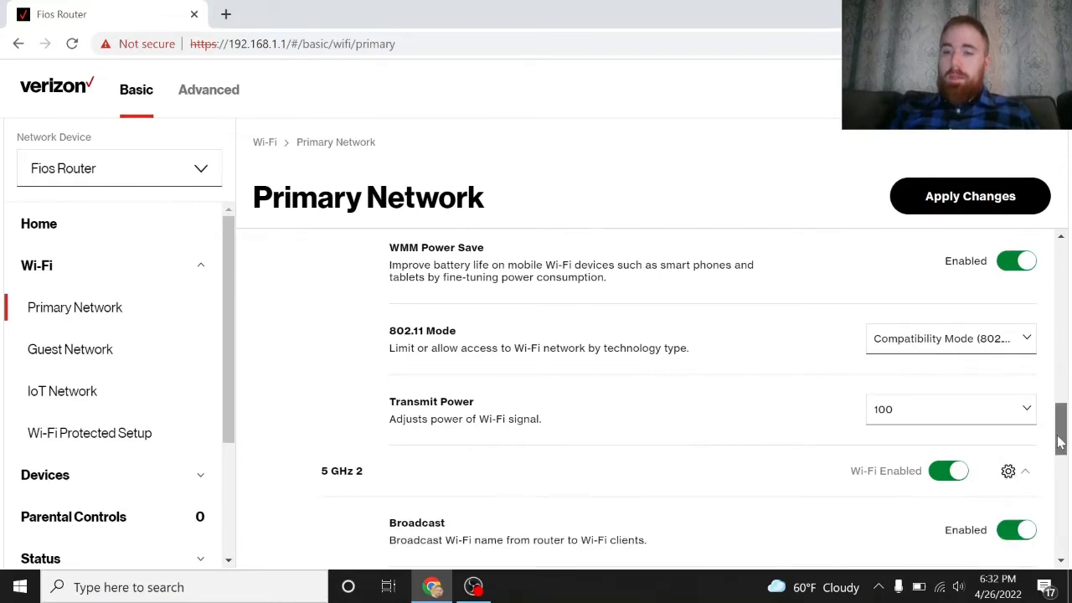
pyautogui.click(1015, 530)
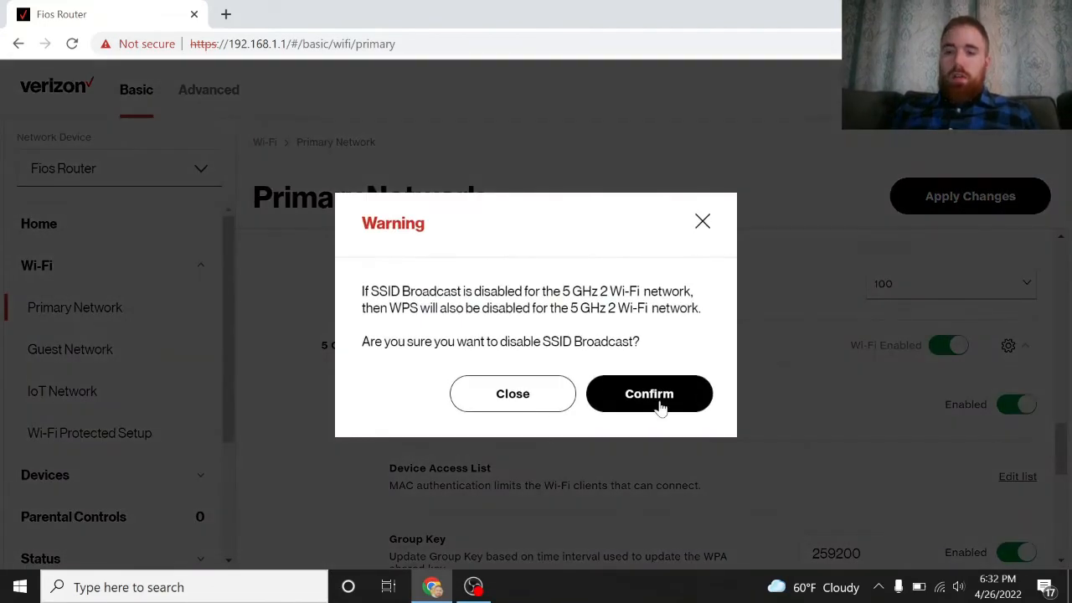
pyautogui.click(650, 393)
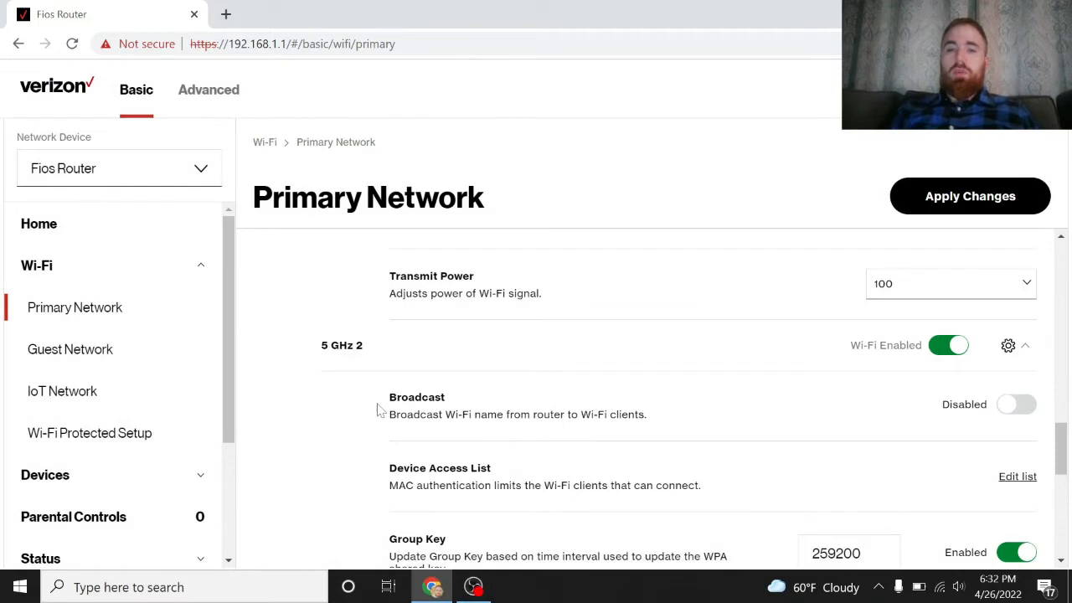
pyautogui.moveTo(902, 363)
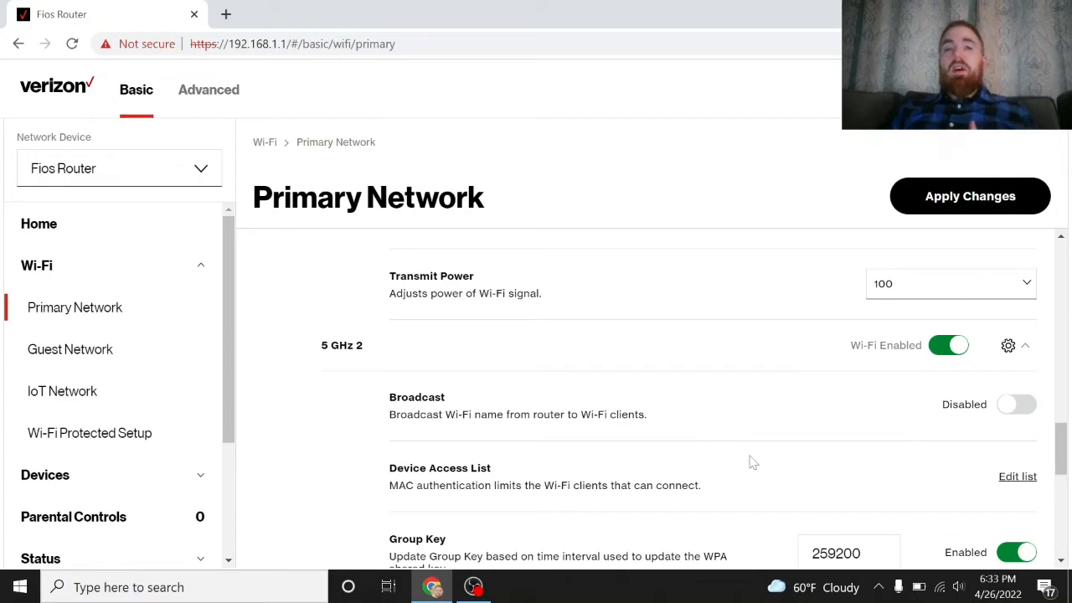
pyautogui.moveTo(446, 412)
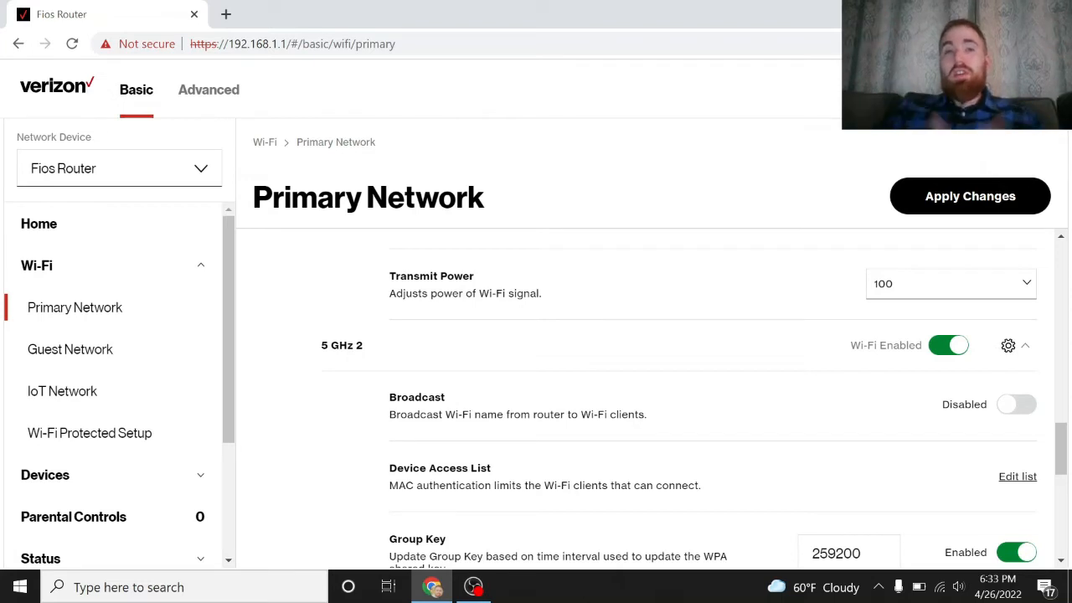
pyautogui.moveTo(963, 208)
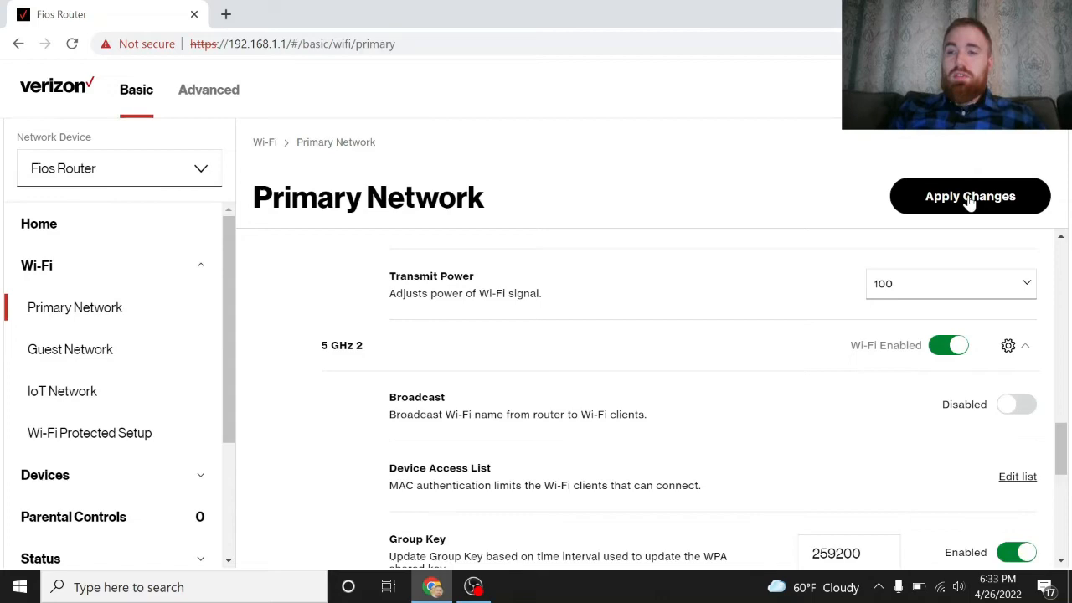
# Apply the disabled-broadcast changes to the router, then bring up the Windows Wi-Fi network list.
pyautogui.click(970, 196)
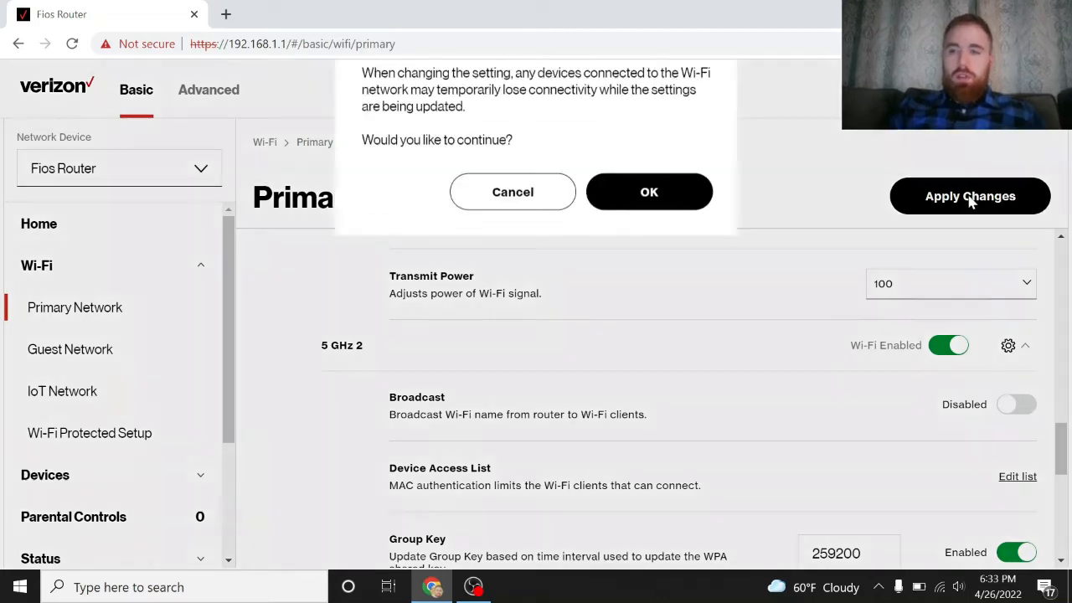
pyautogui.click(650, 191)
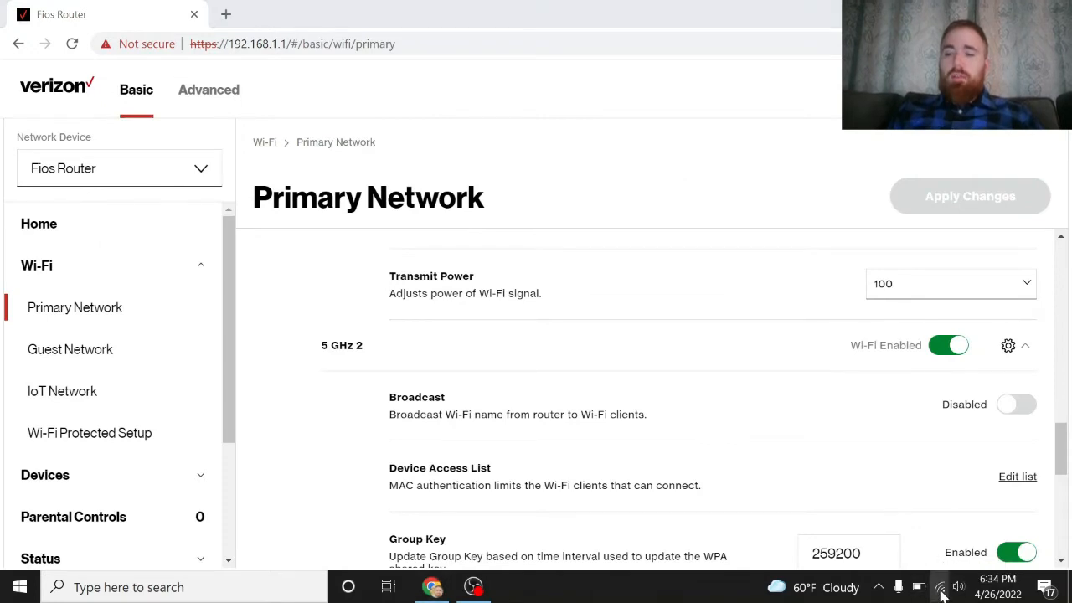
pyautogui.click(939, 586)
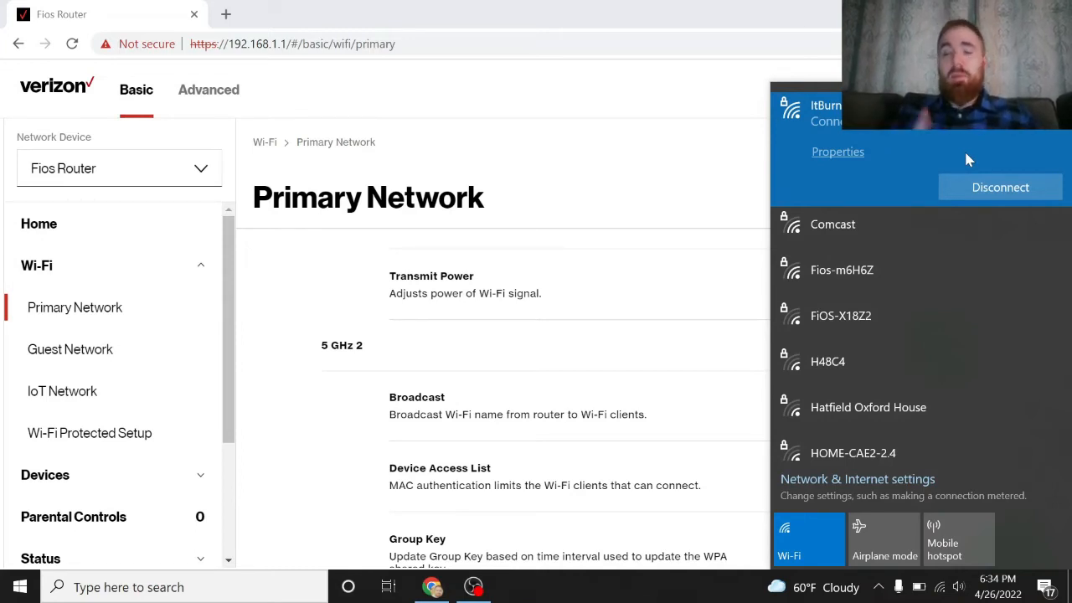
pyautogui.moveTo(1000, 188)
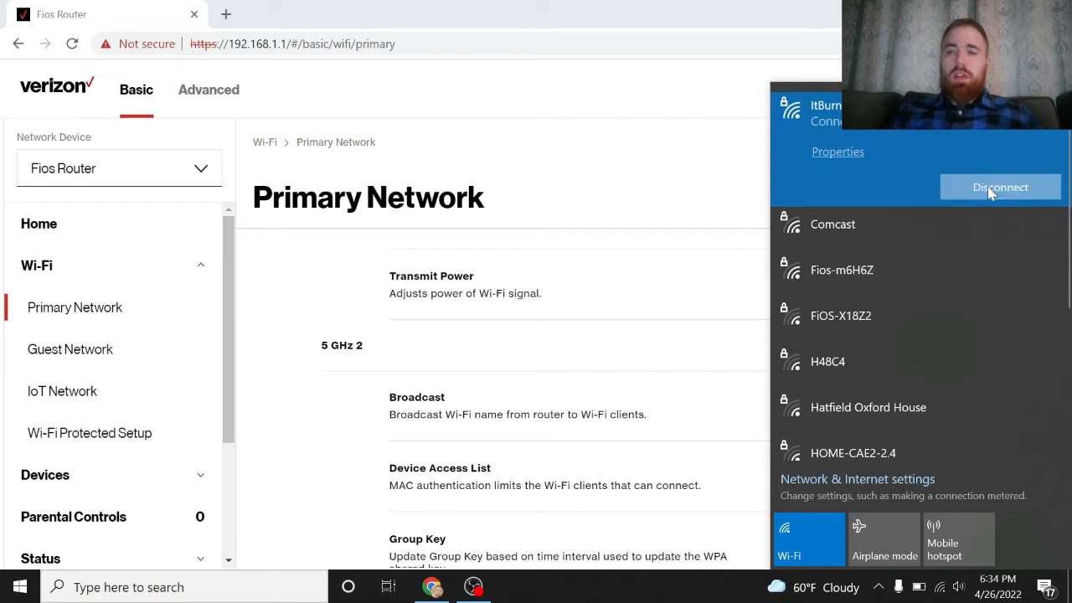
# Disconnect the PC from the ItBurns Wi-Fi network.
pyautogui.click(1001, 187)
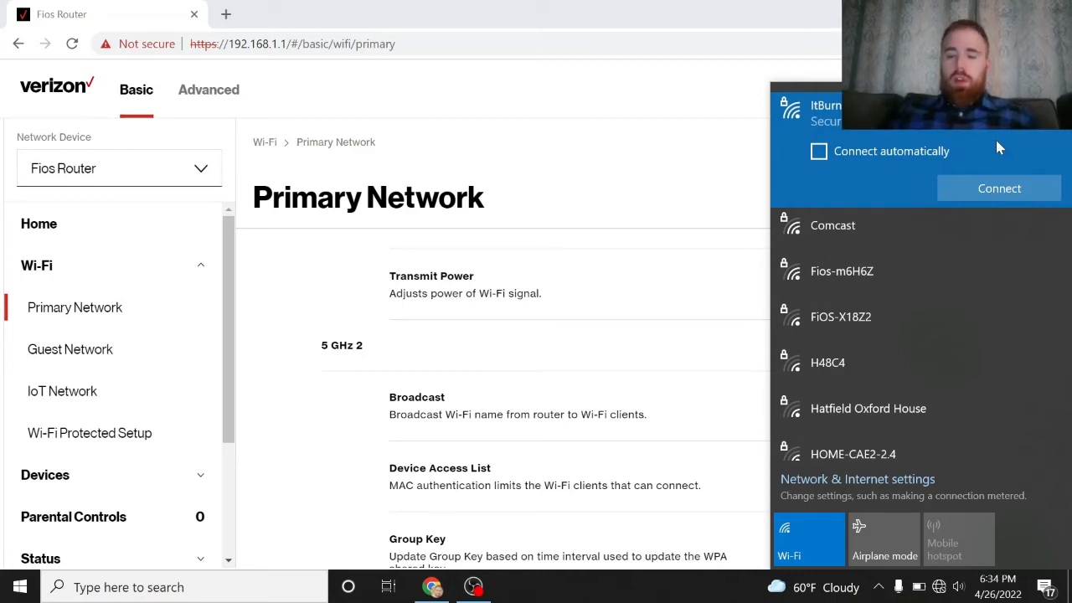
pyautogui.rightClick(855, 114)
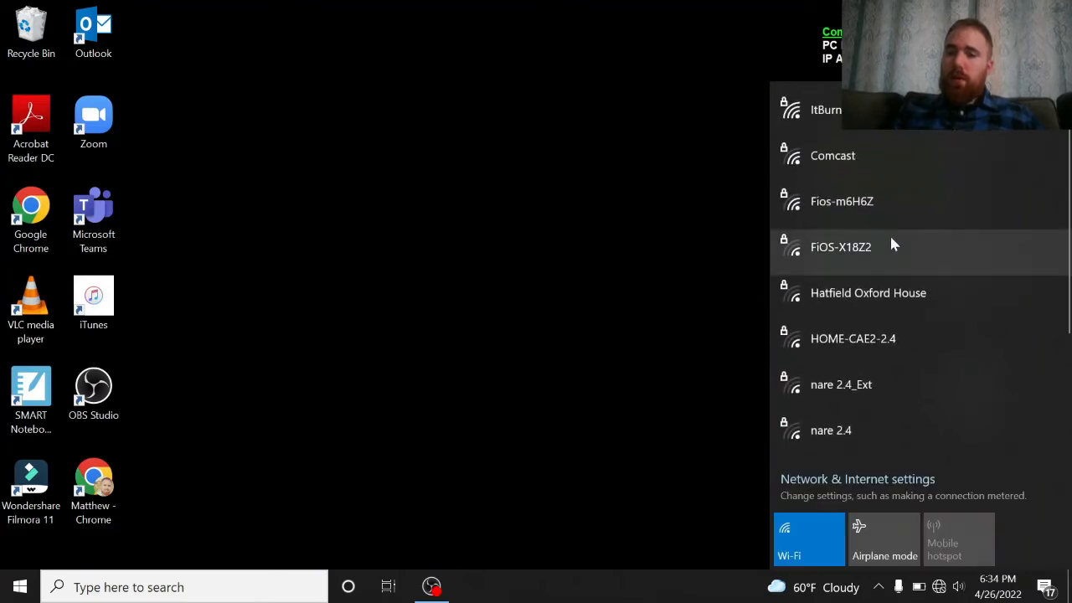
pyautogui.moveTo(516, 226)
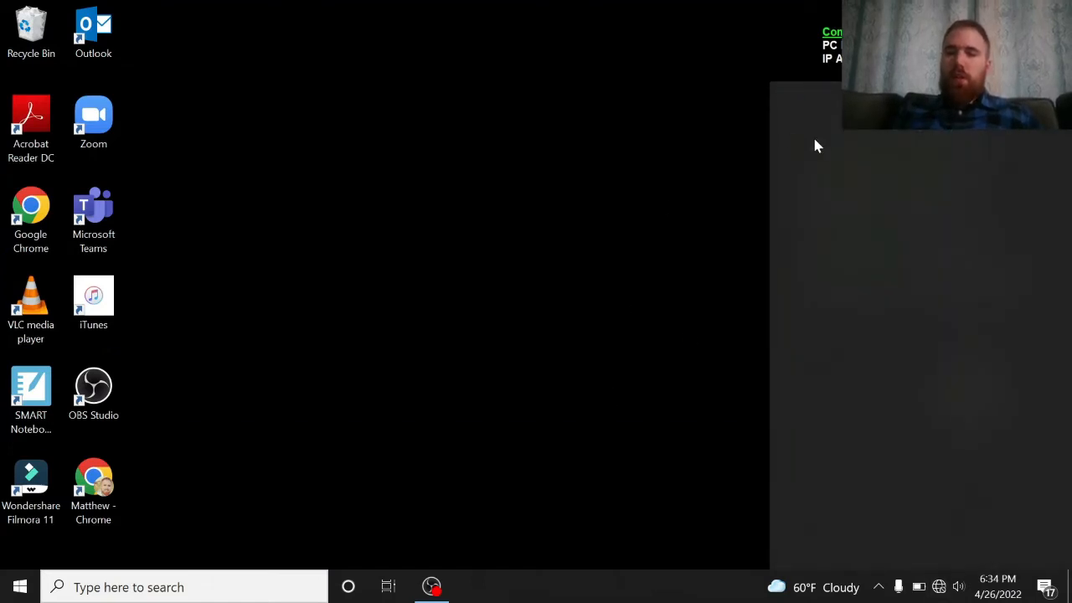
# Close the Wi-Fi network flyout to let the list refresh.
pyautogui.click(938, 586)
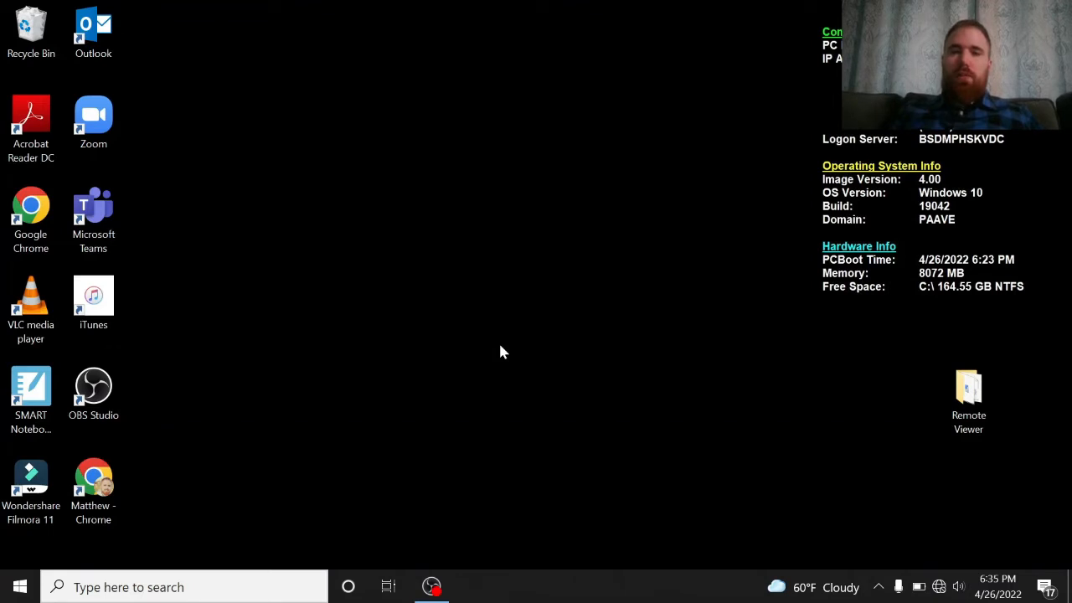
pyautogui.moveTo(326, 389)
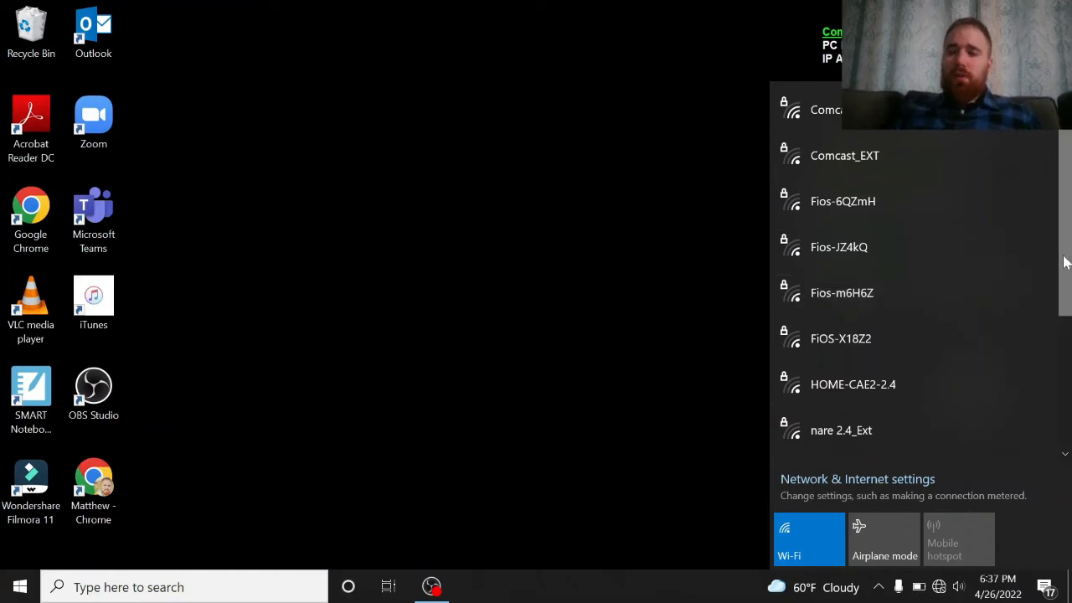
# Scroll to the bottom of the Wi-Fi list to find the Hidden Network entry.
pyautogui.scroll(-3)
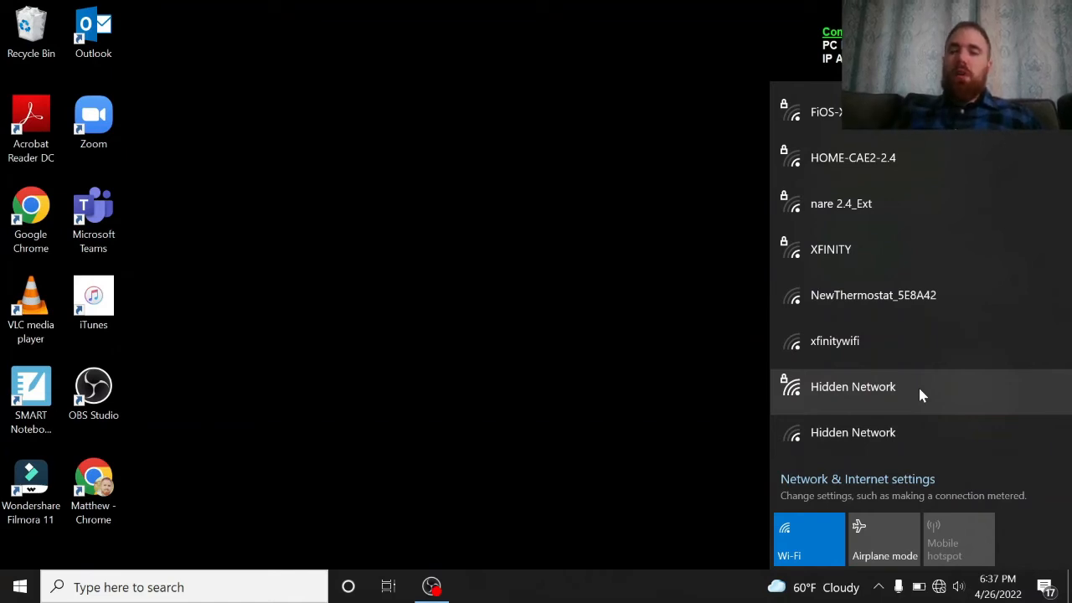
pyautogui.moveTo(871, 395)
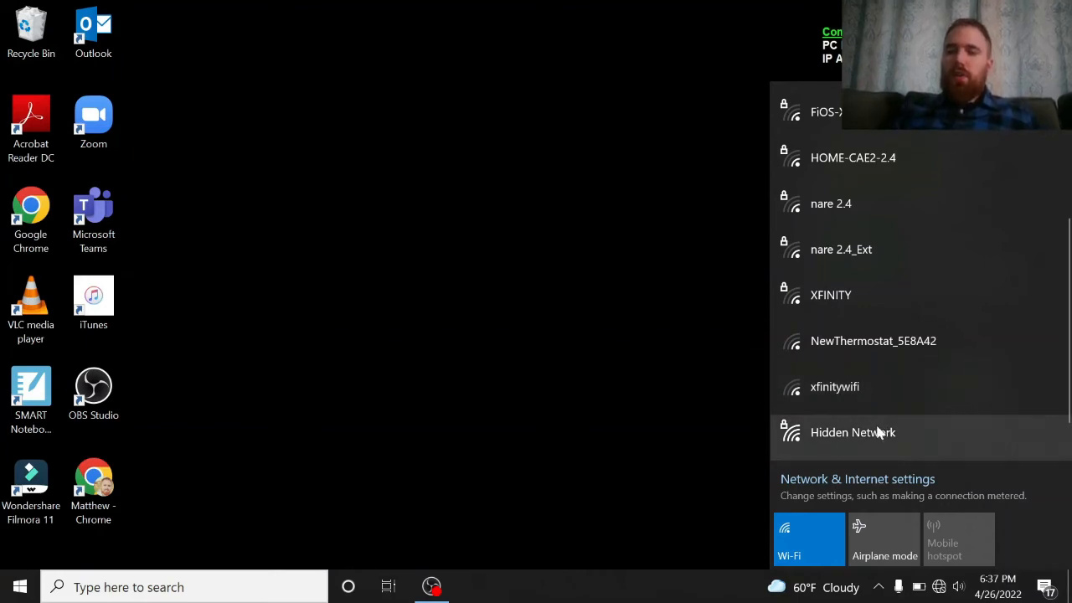
# Connect to Hidden Network and supply the SSID 'ItBurnsWhenI'.
pyautogui.click(853, 433)
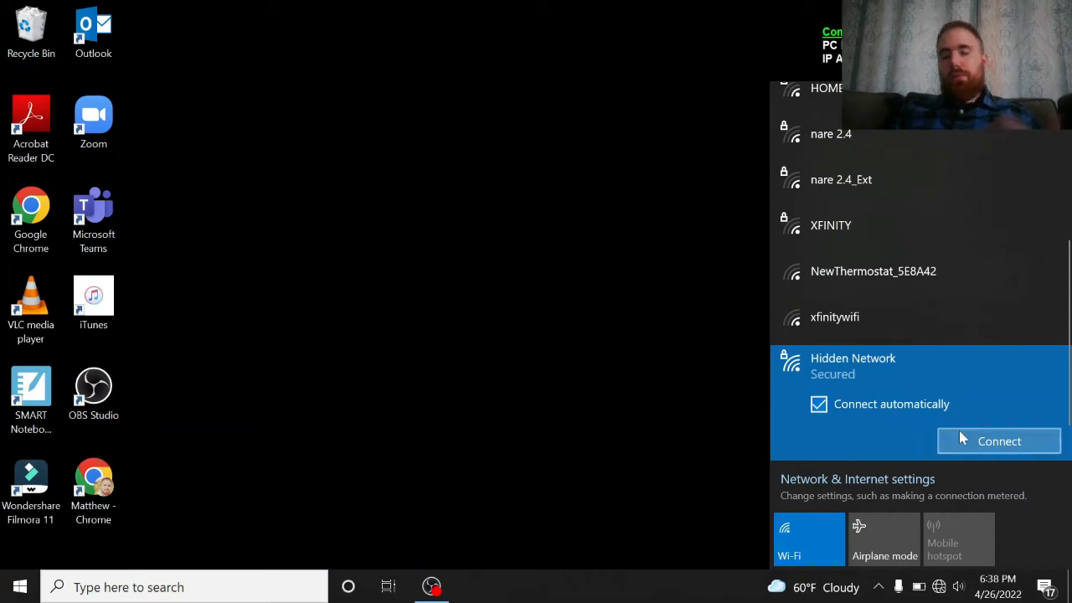
pyautogui.click(999, 442)
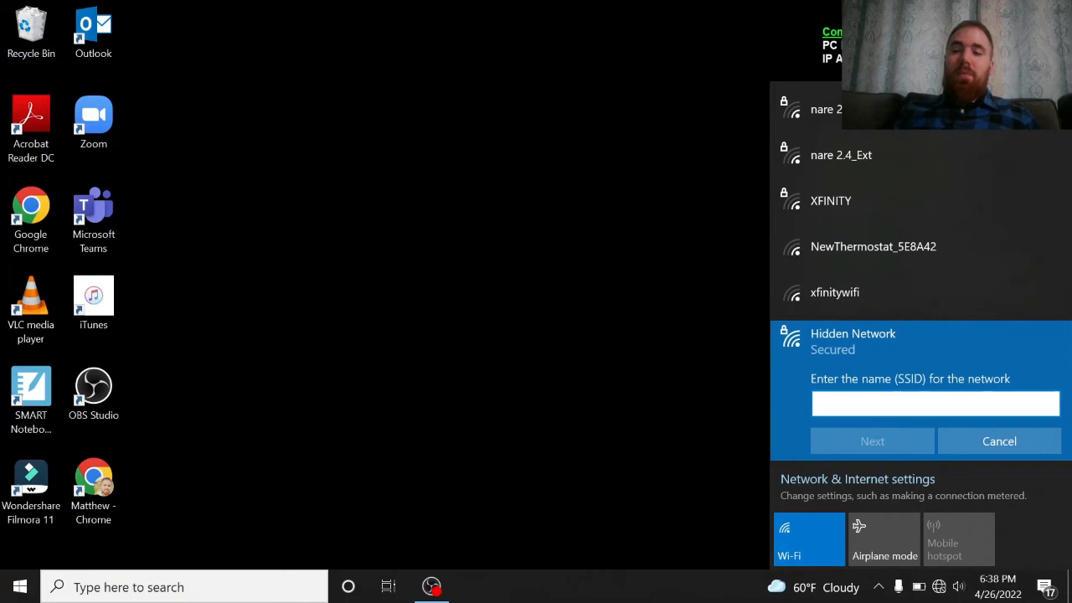
pyautogui.click(935, 402)
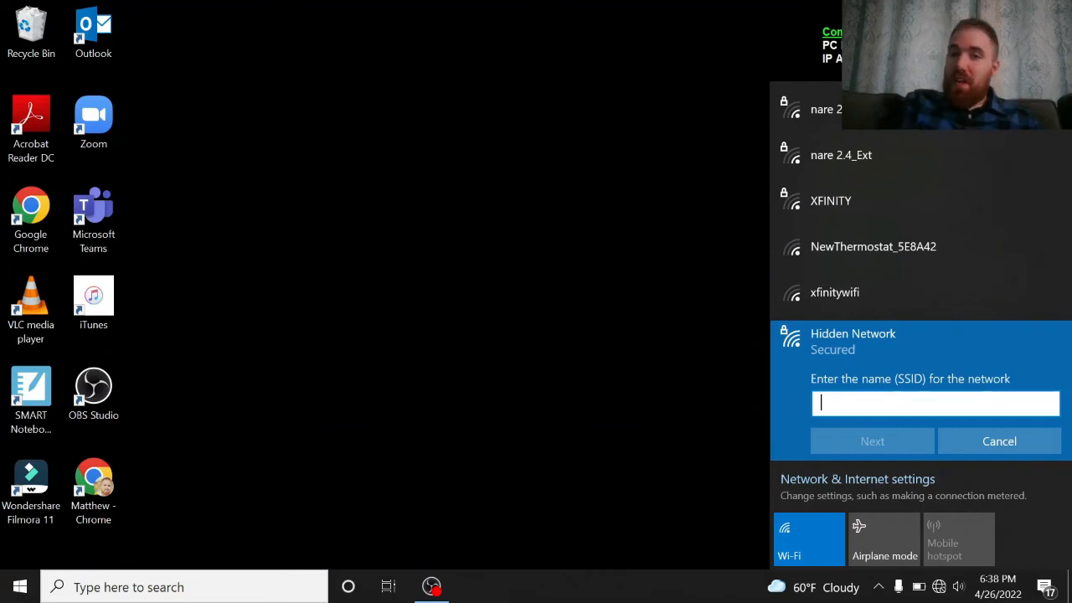
pyautogui.write('It')
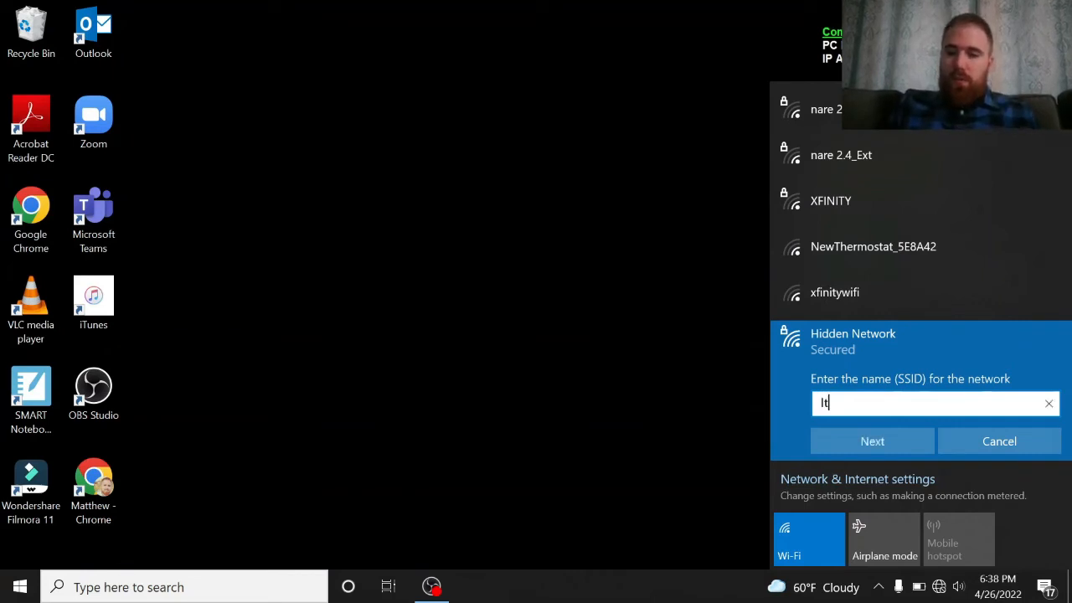
pyautogui.write('Burns')
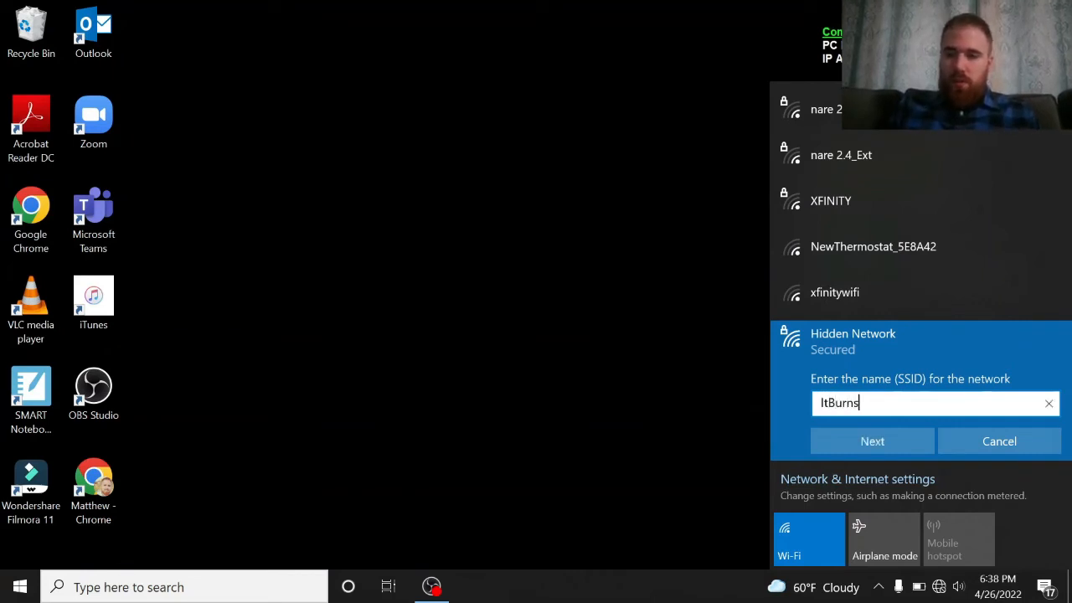
pyautogui.write('WhenI')
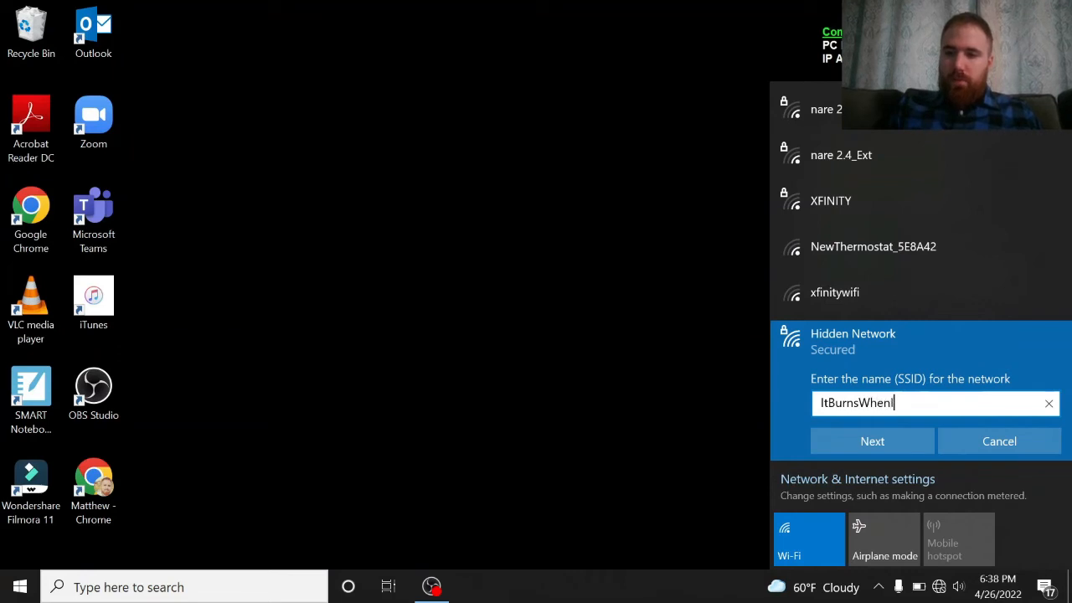
pyautogui.click(872, 440)
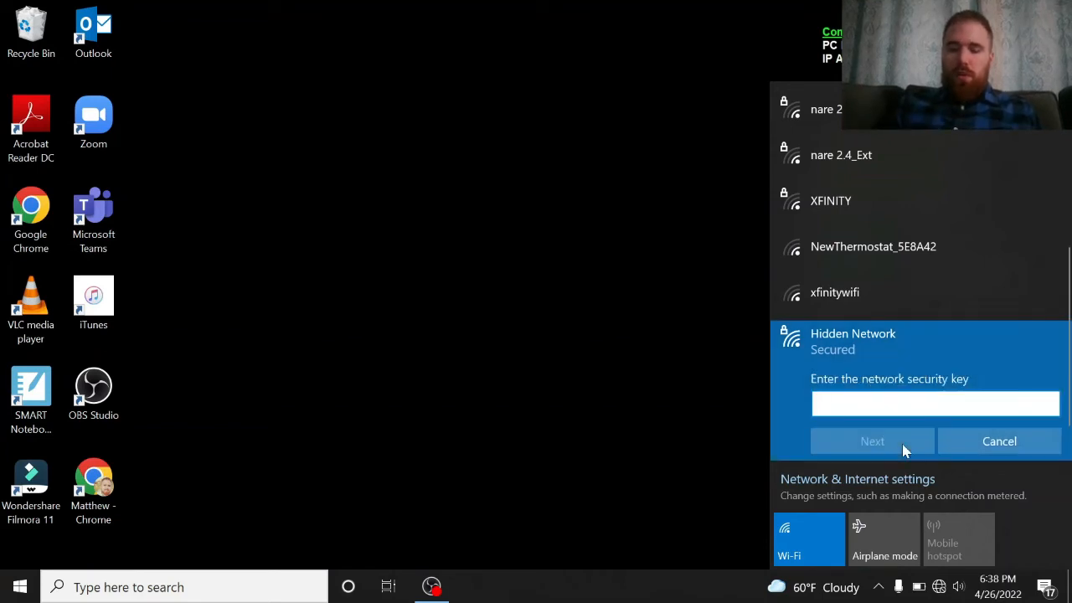
# Enter the security key and allow the PC to be discoverable, connecting to ItBurns.
pyautogui.write('•')
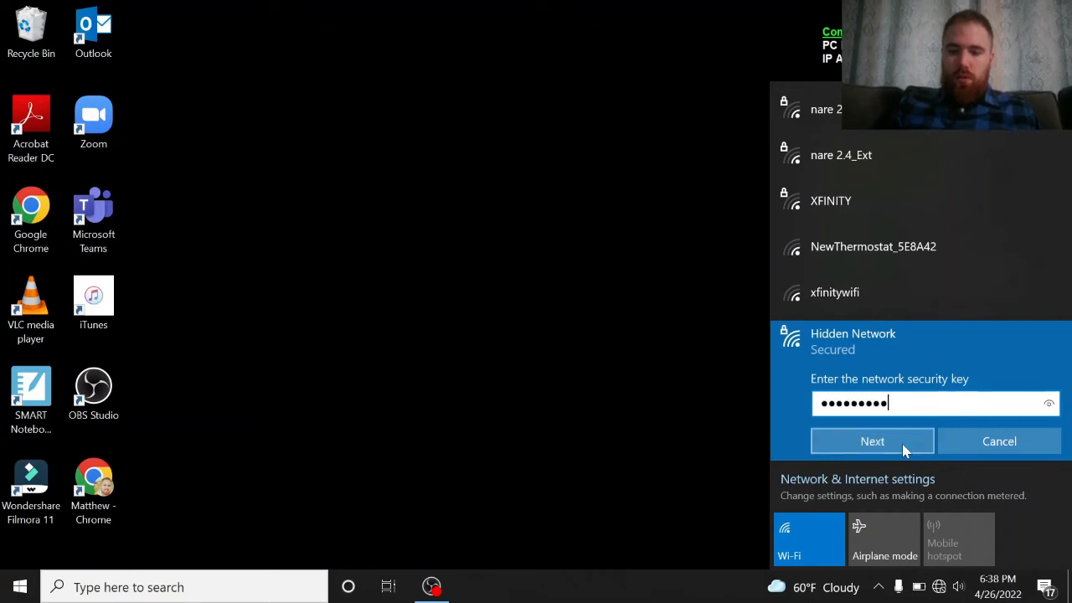
pyautogui.click(871, 442)
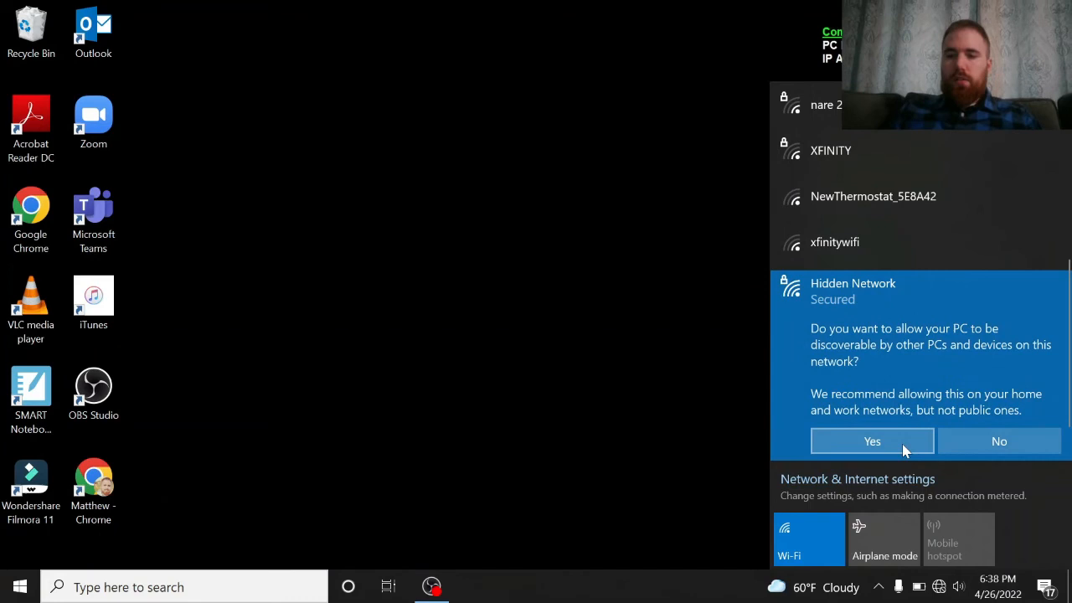
pyautogui.click(871, 441)
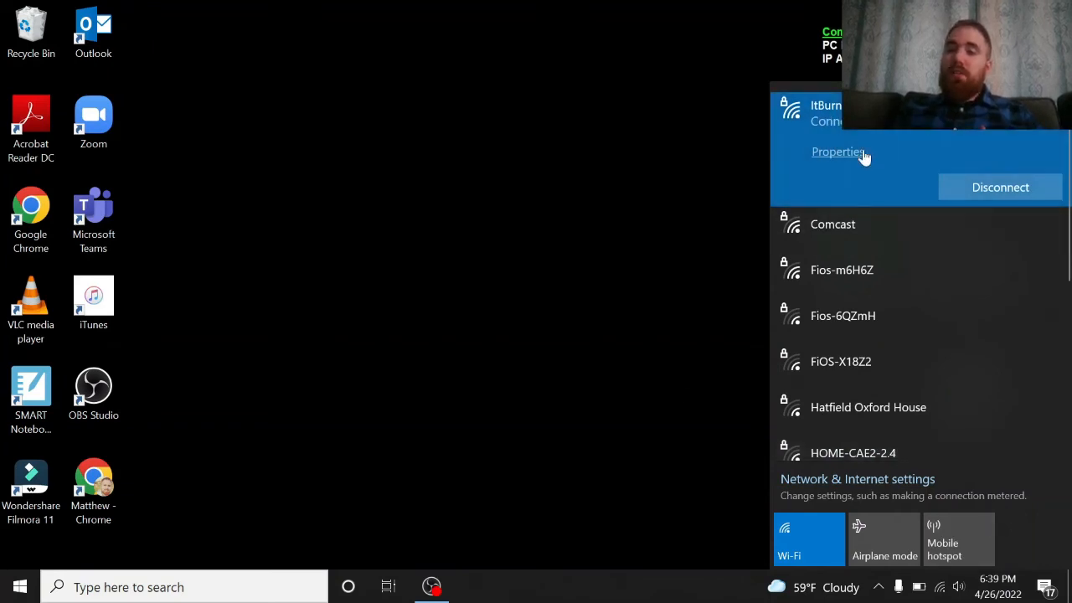
pyautogui.moveTo(600, 209)
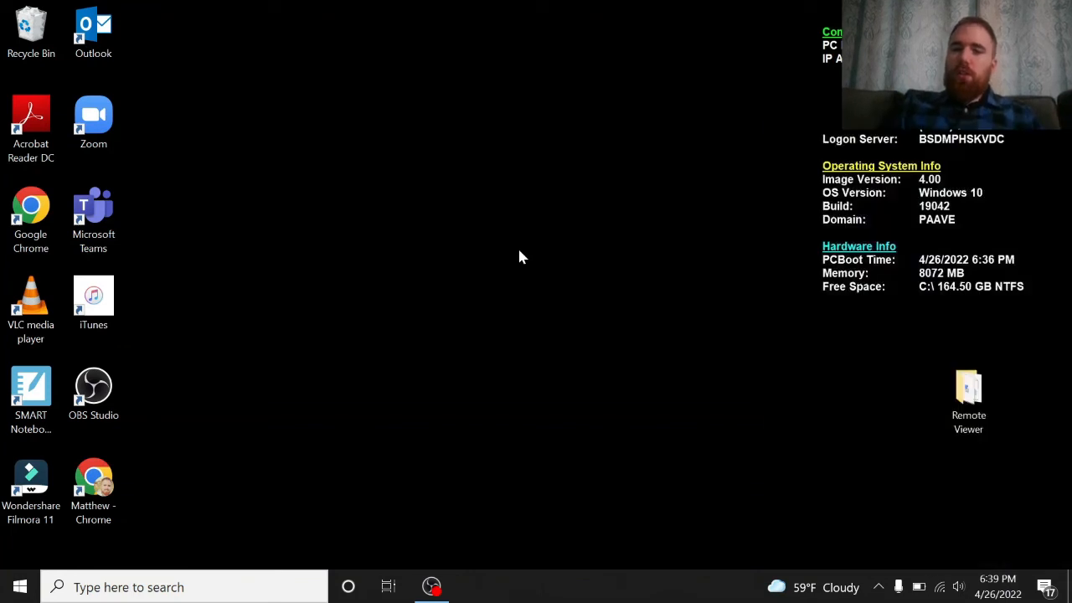
# Reopen Chrome to the router admin and sign in to reach the Primary Network page.
pyautogui.click(94, 489)
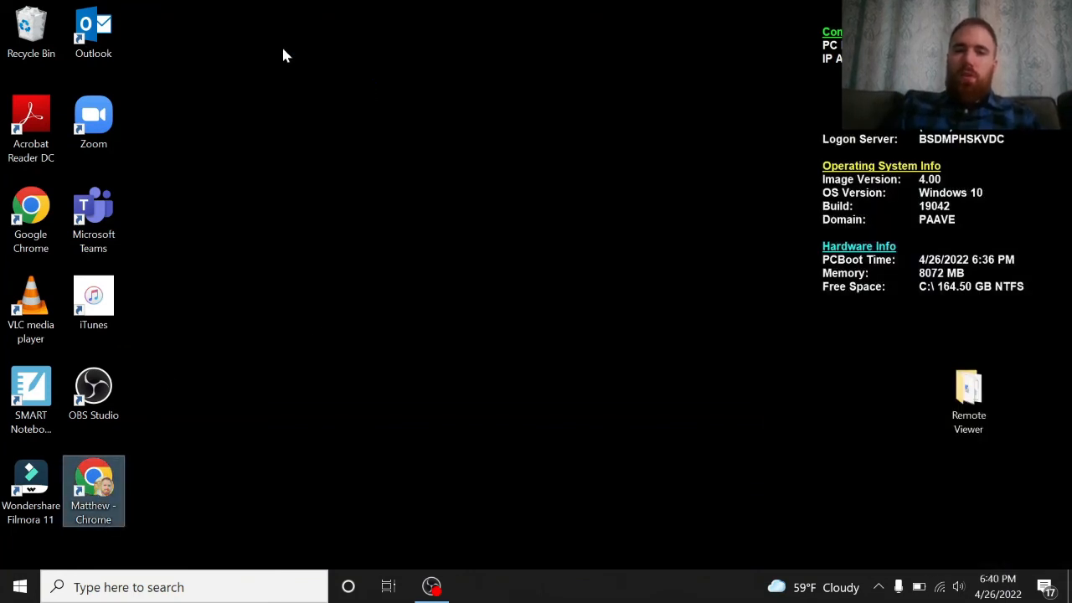
pyautogui.doubleClick(94, 489)
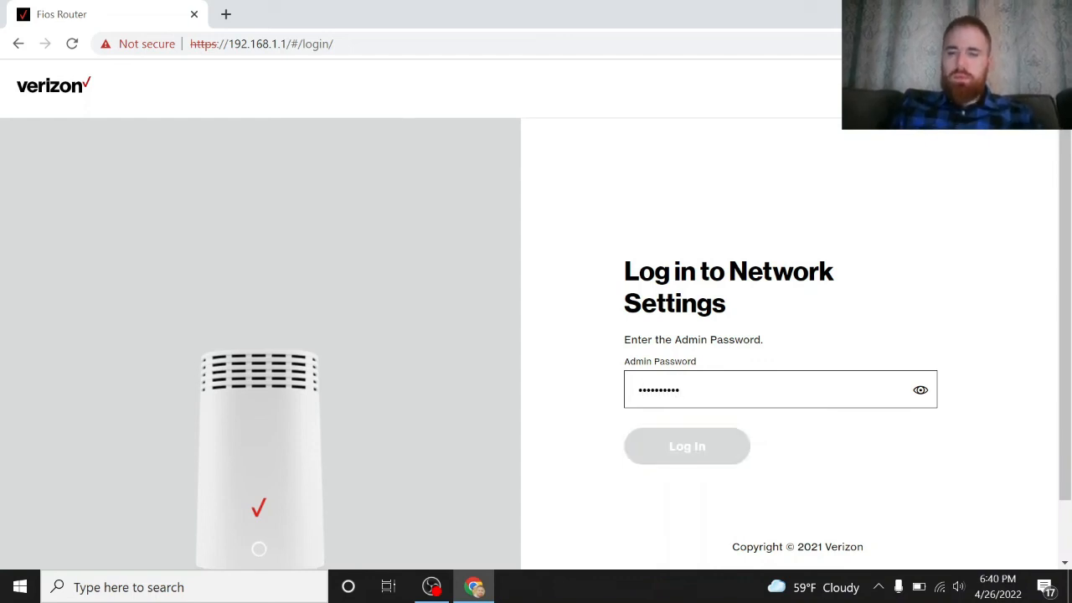
pyautogui.click(687, 446)
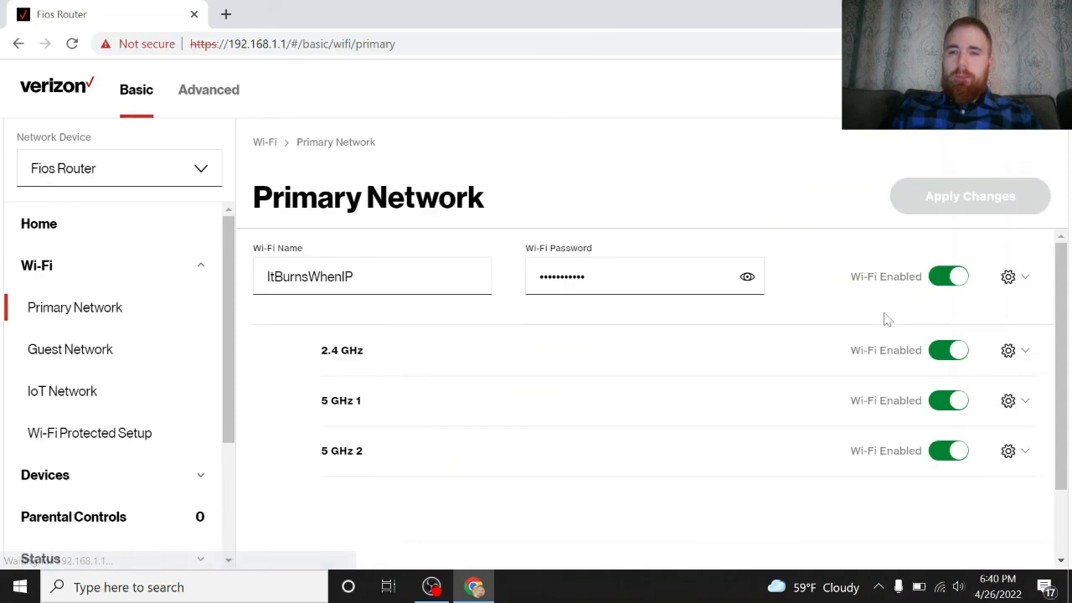
# Re-enable SSID broadcast for the 2.4 GHz band in its expanded settings.
pyautogui.scroll(-3)
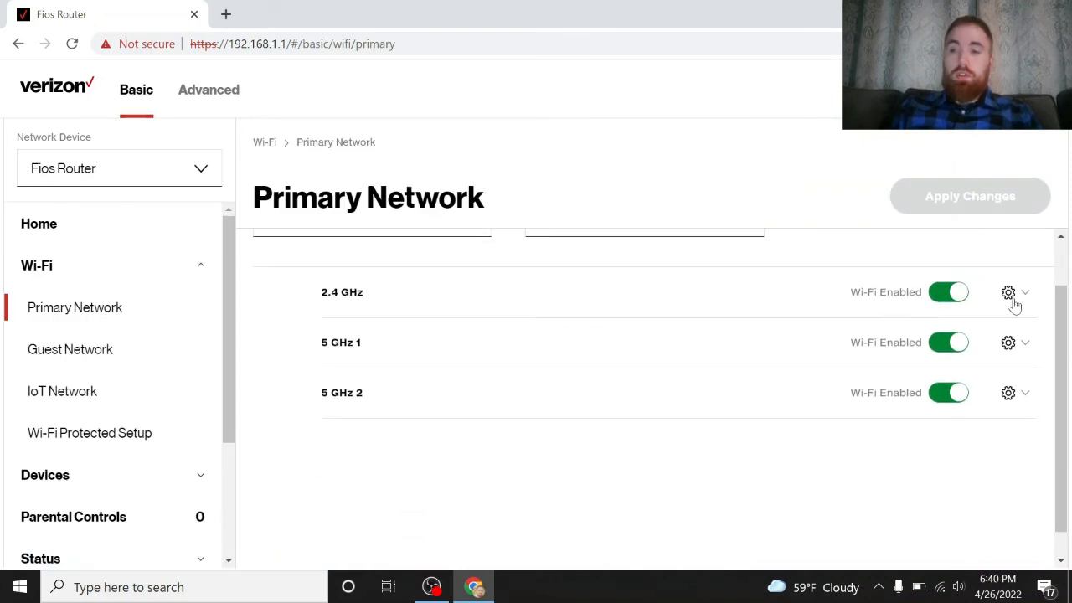
pyautogui.click(1008, 292)
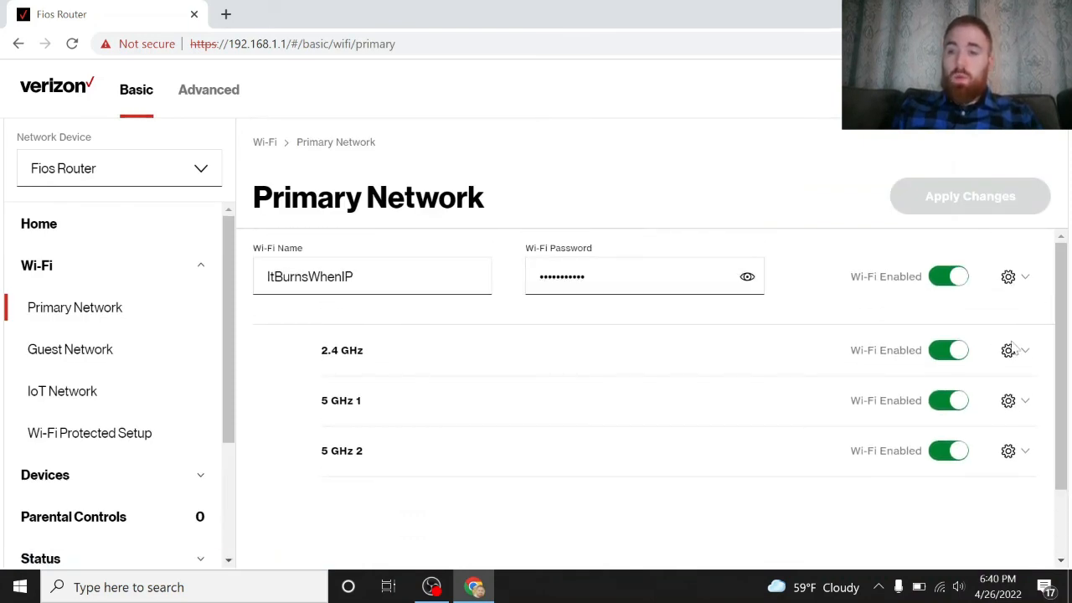
pyautogui.click(1025, 350)
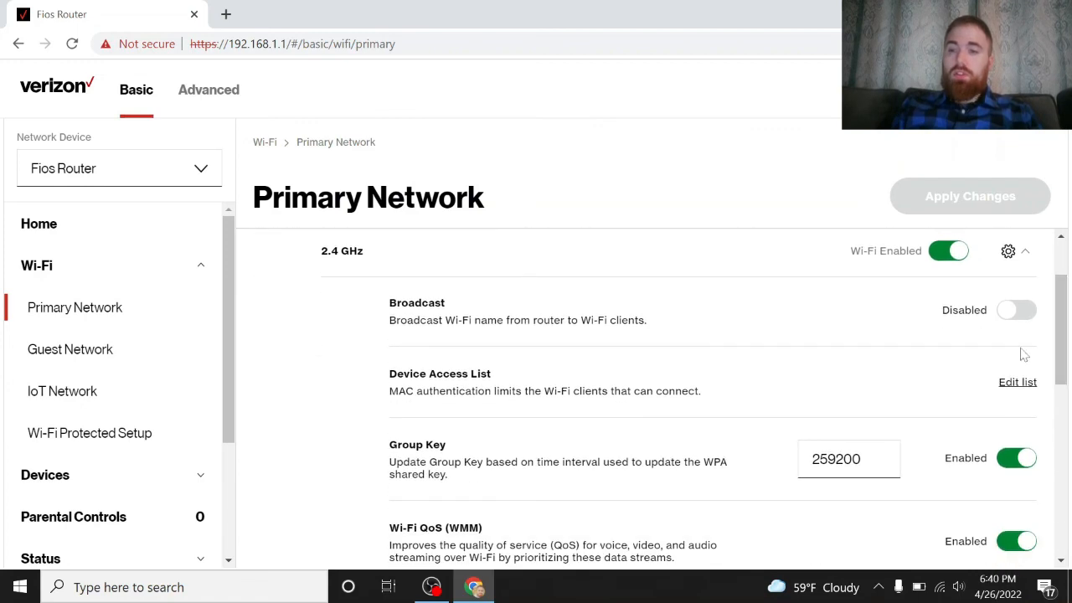
pyautogui.click(1015, 310)
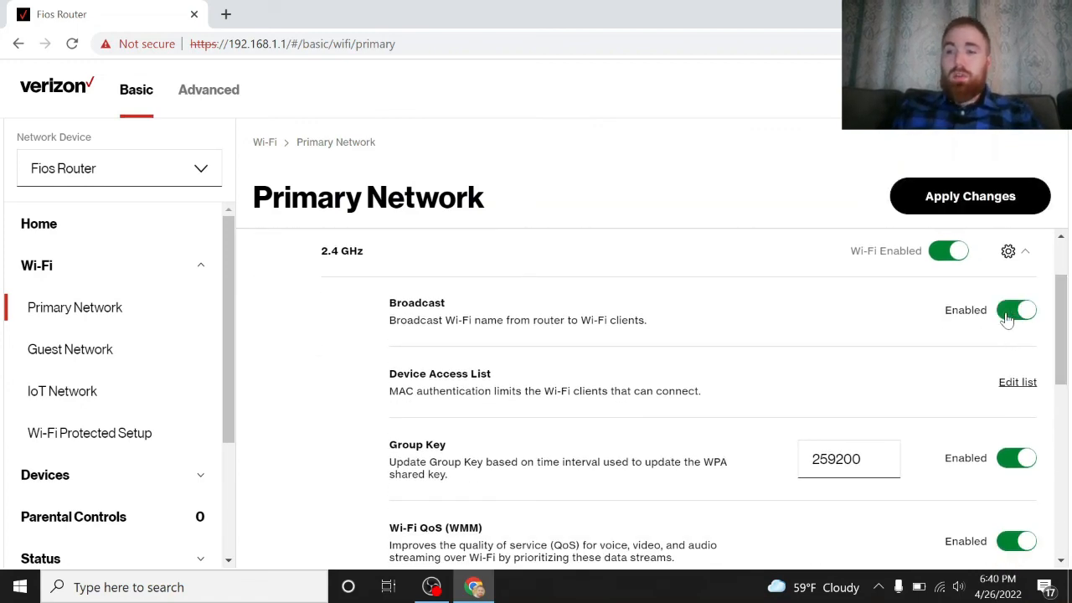
# Re-enable broadcast for the 5 GHz 1 and 5 GHz 2 bands and apply the changes.
pyautogui.scroll(-3)
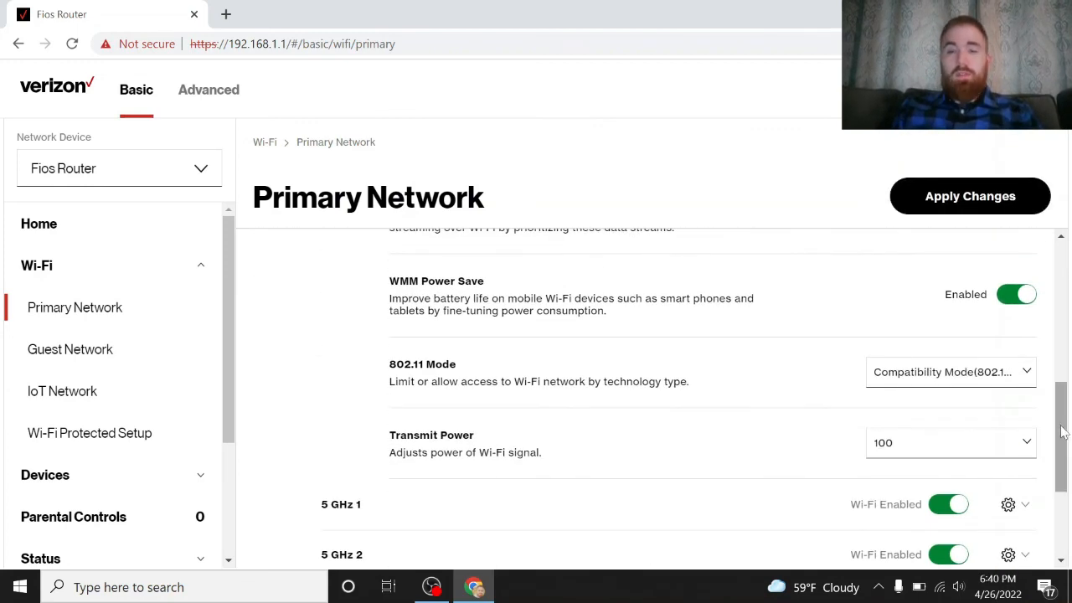
pyautogui.scroll(-3)
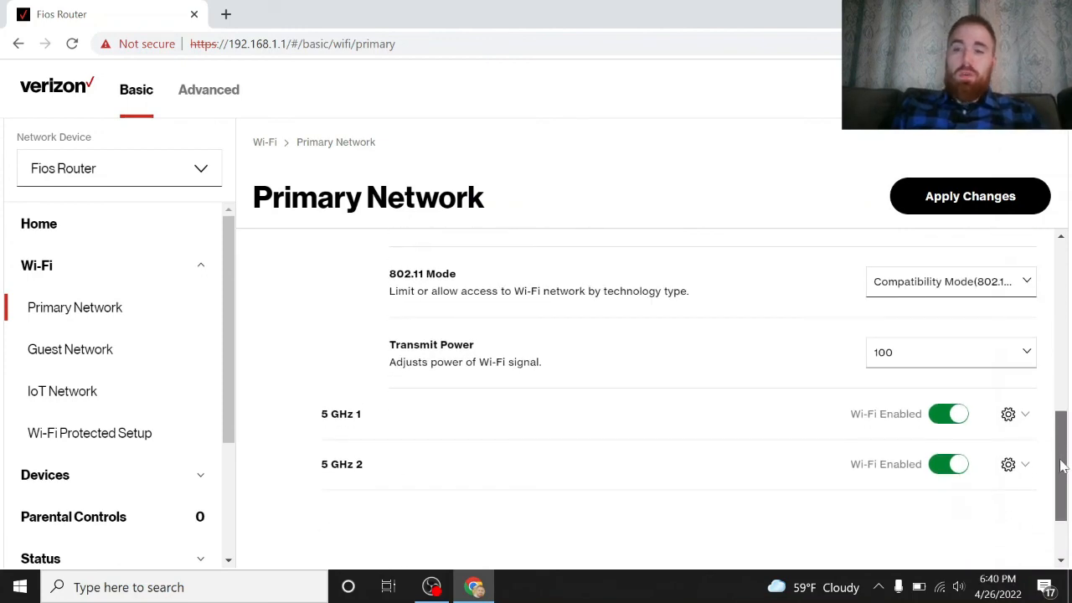
pyautogui.click(1026, 414)
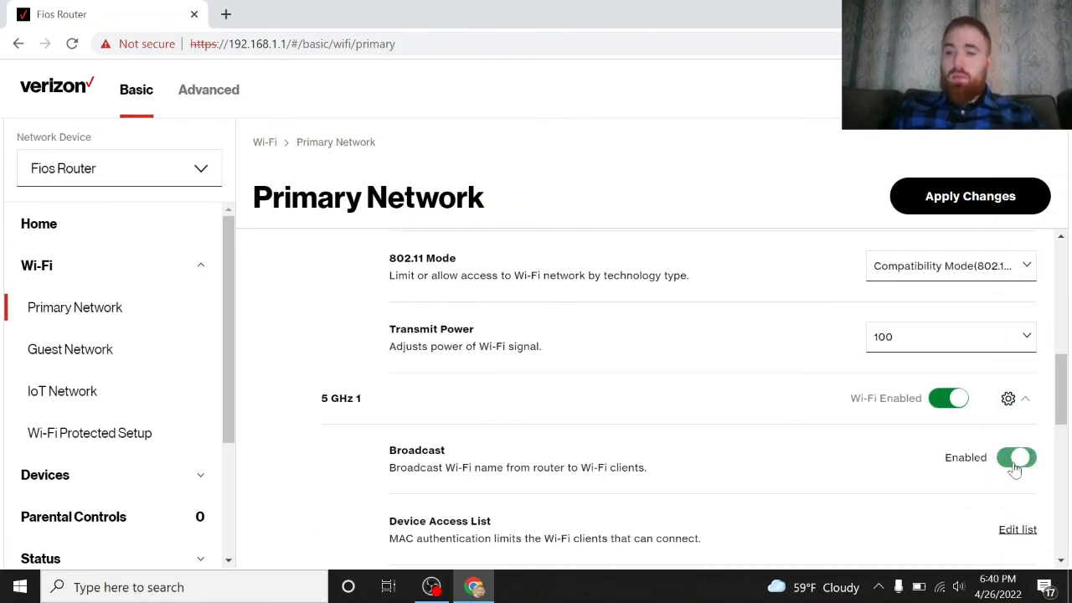
pyautogui.click(1025, 399)
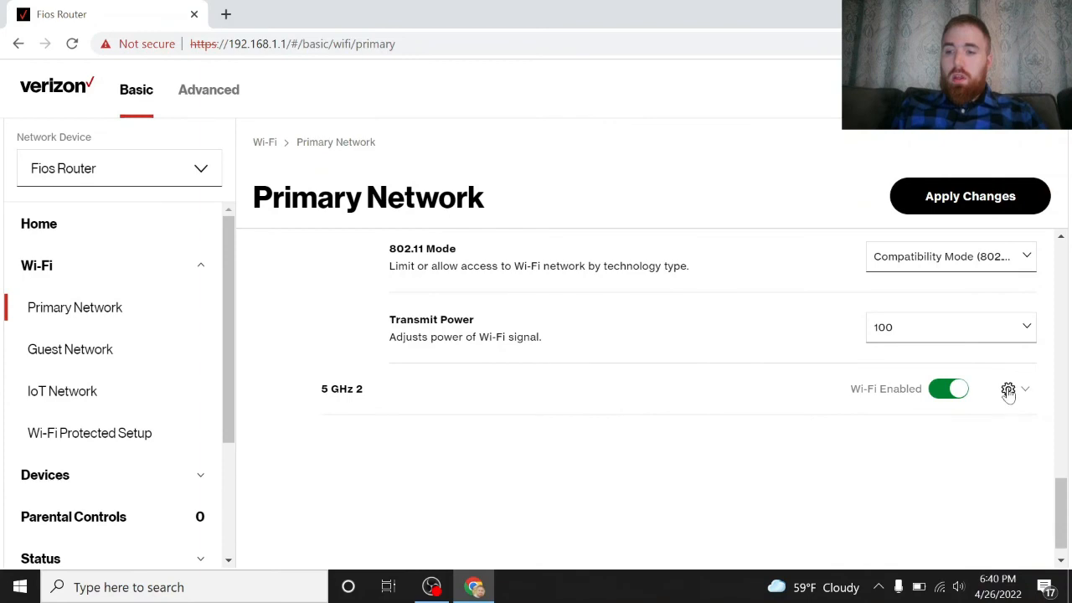
pyautogui.click(1008, 388)
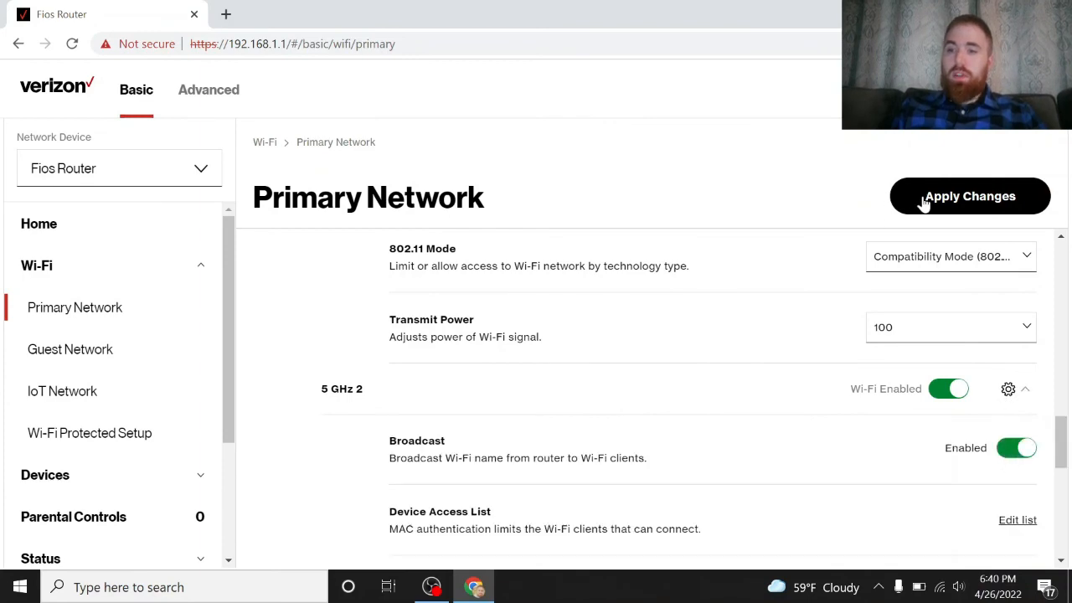
pyautogui.click(969, 194)
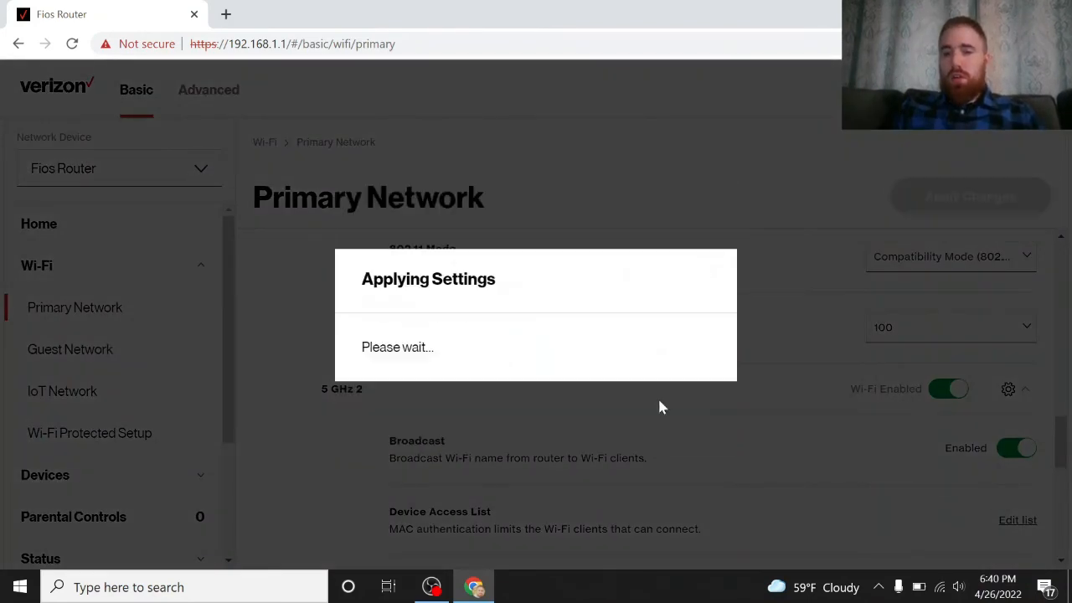